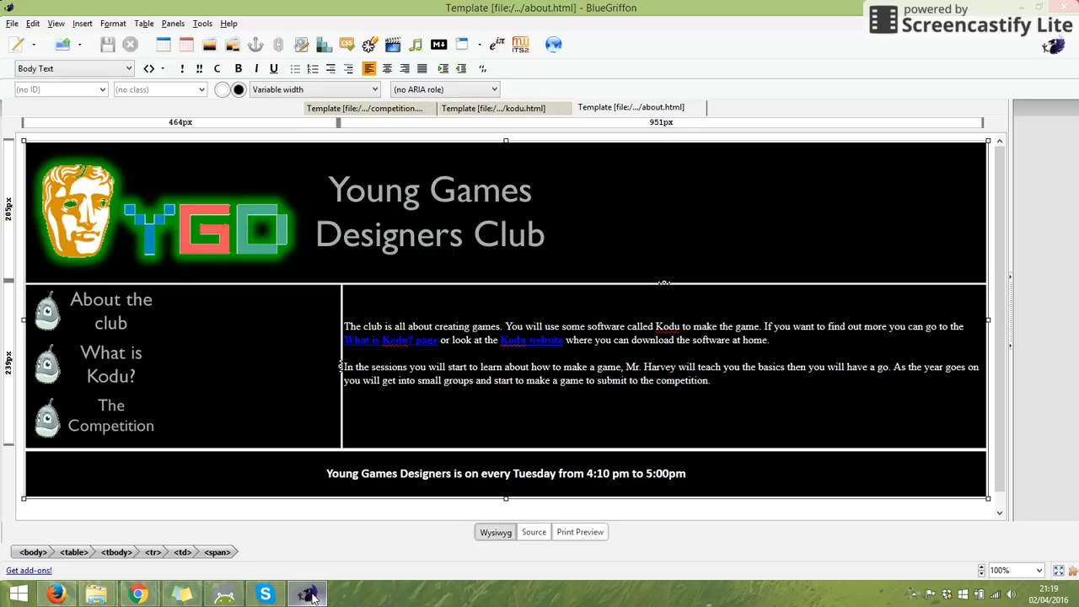
mouse_move(661, 377)
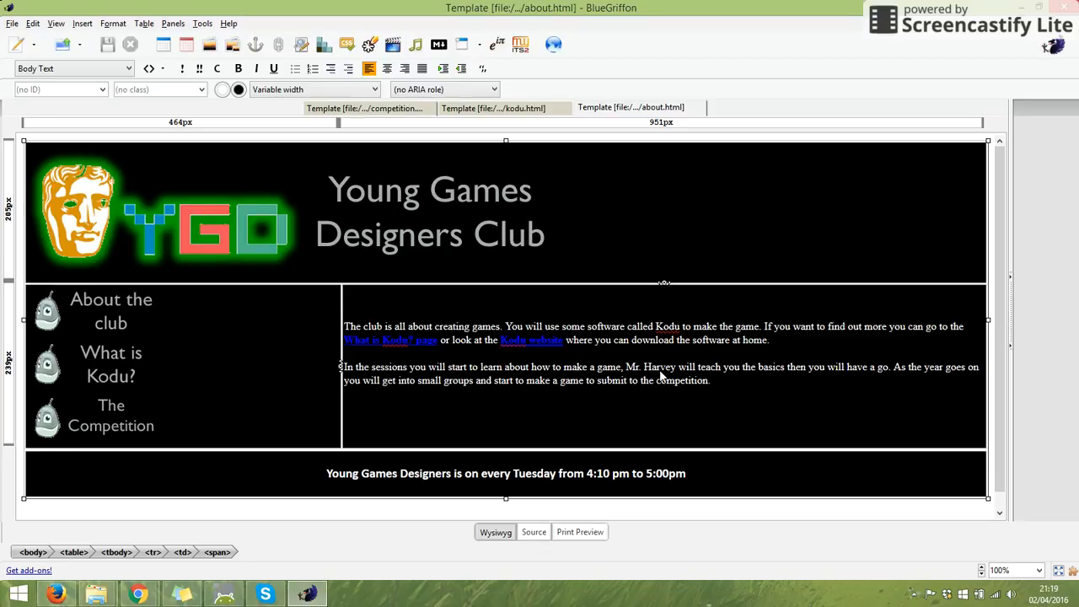
Bring up kodu.html and scroll to the racing game screenshot below the introduction
left_click(711, 381)
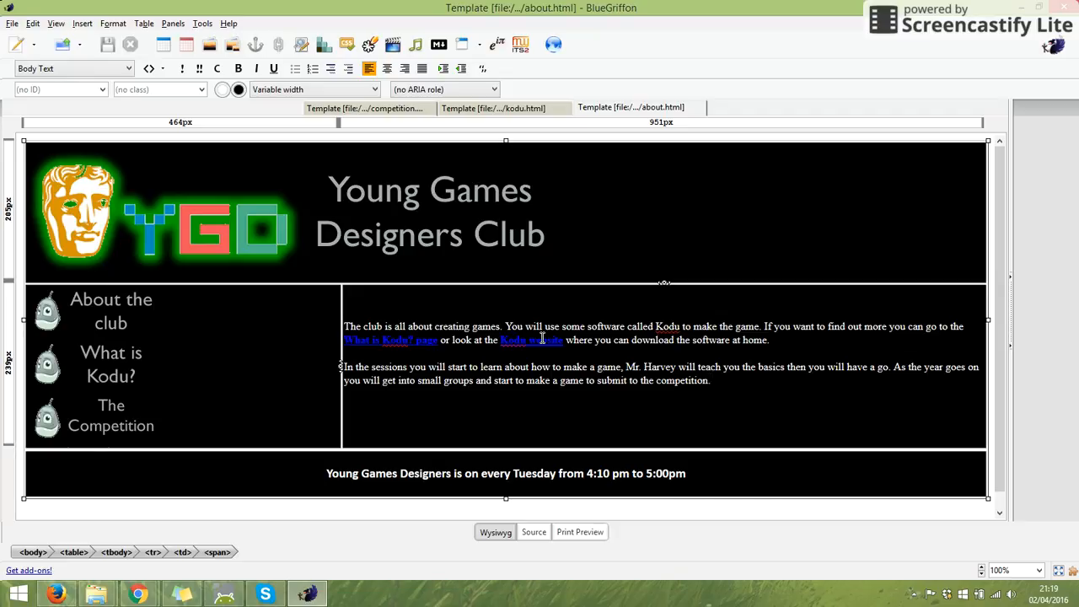
left_click(710, 381)
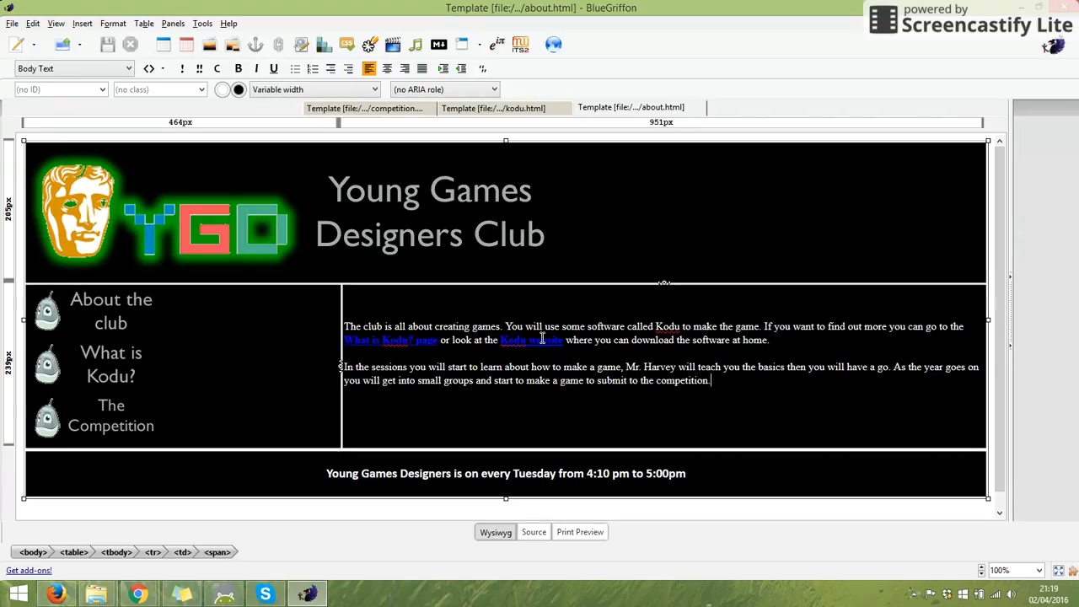
mouse_move(478, 340)
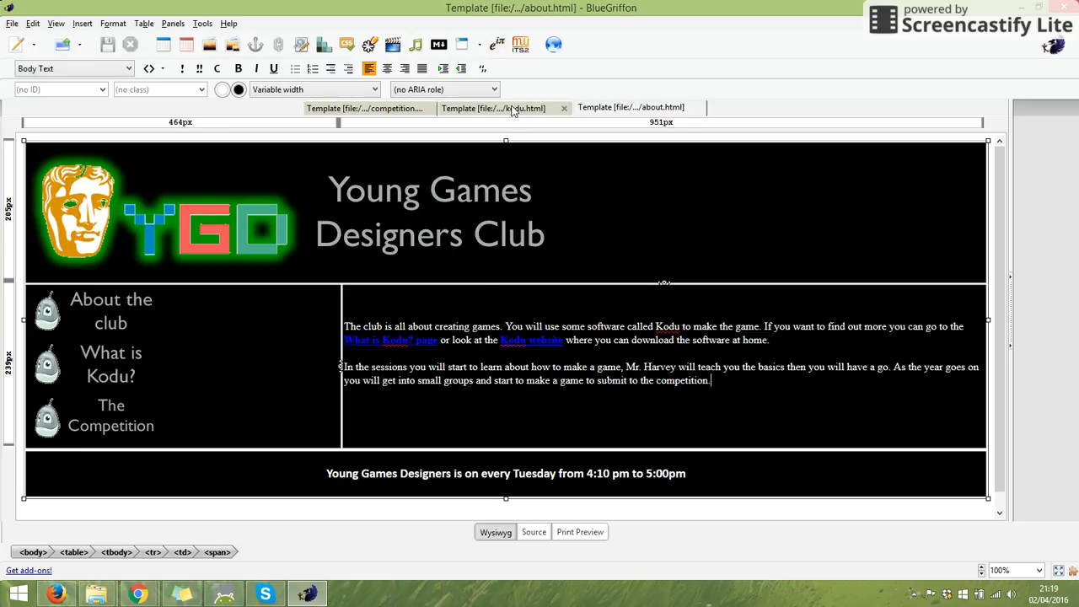
left_click(492, 107)
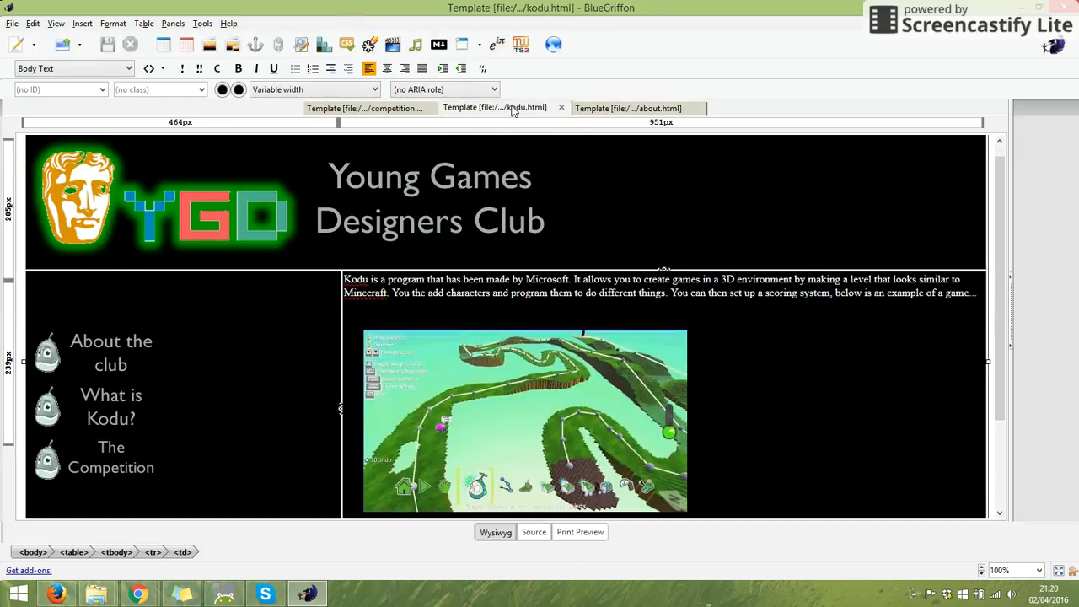
mouse_move(354, 295)
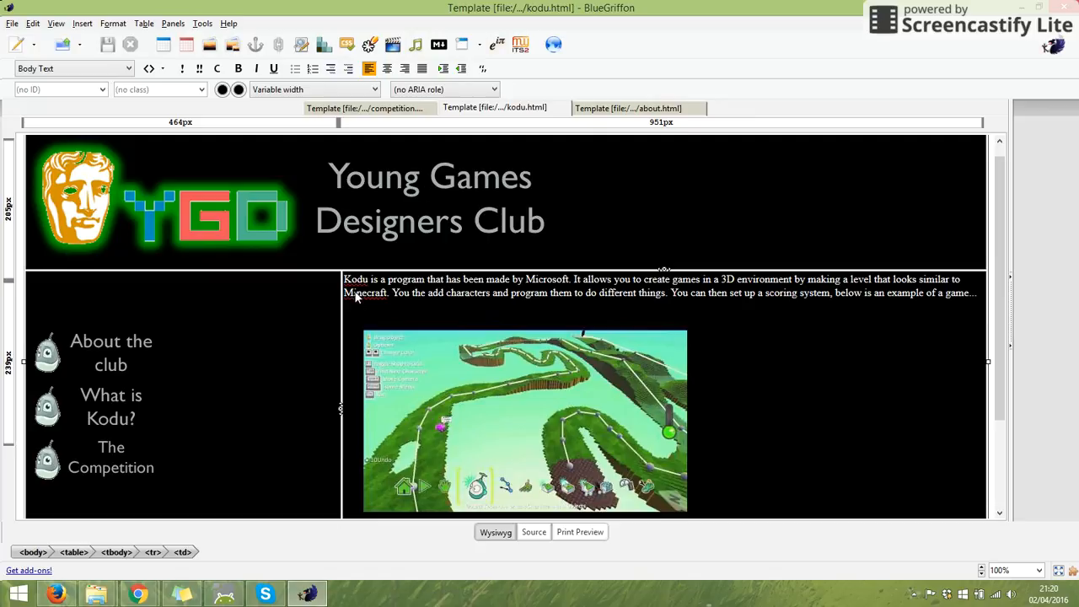
mouse_move(666, 302)
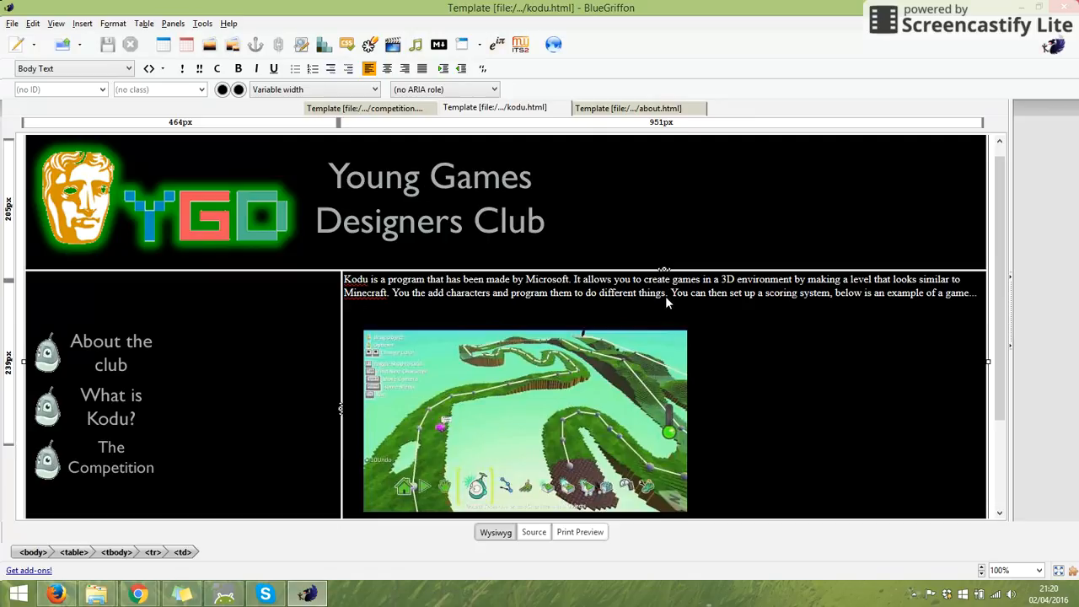
mouse_move(863, 300)
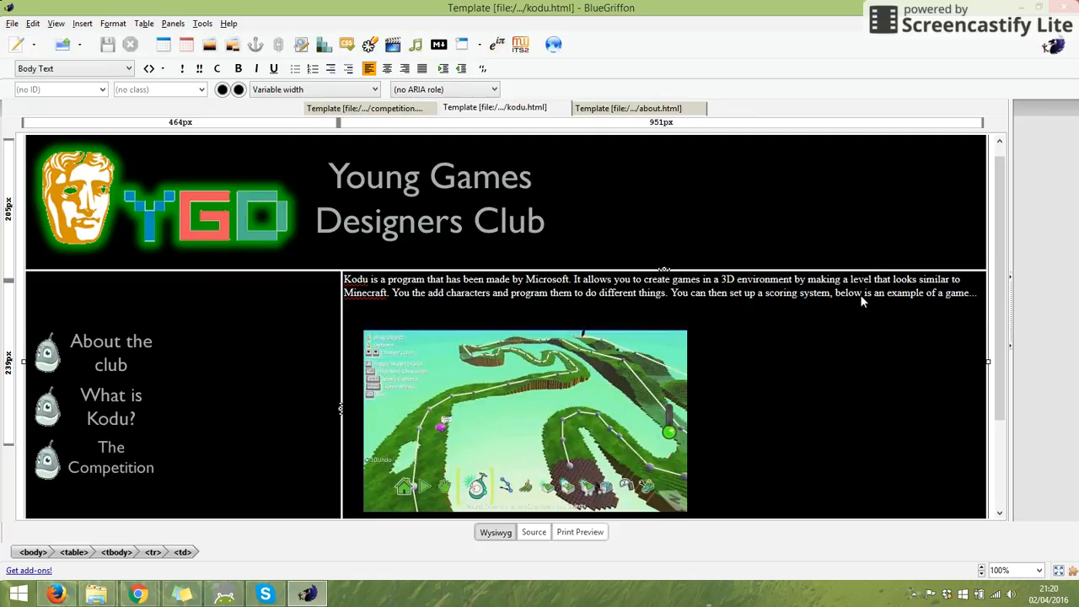
mouse_move(991, 300)
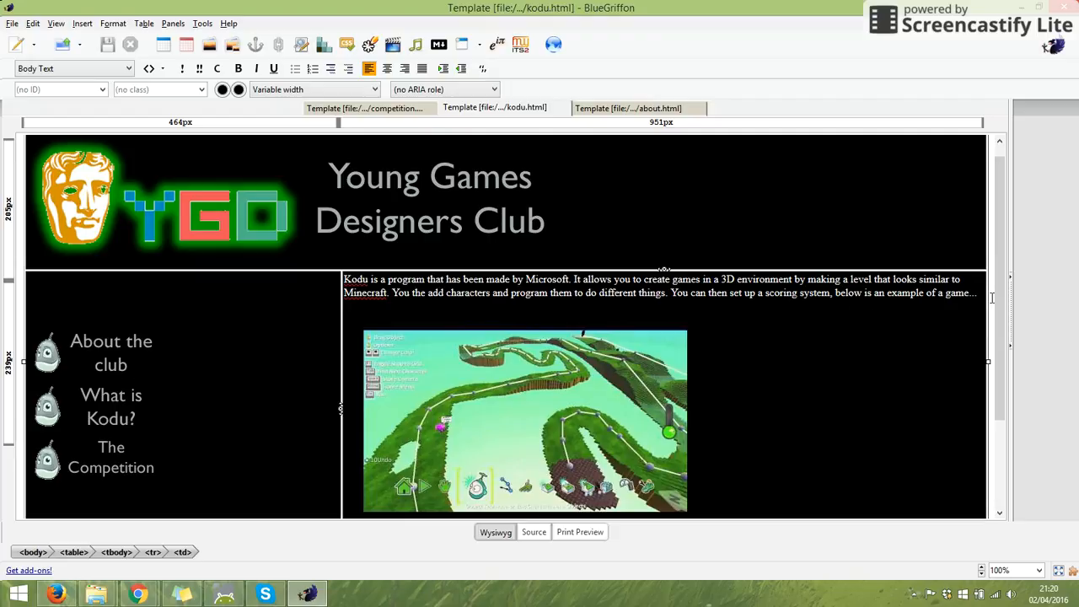
scroll("down", 3)
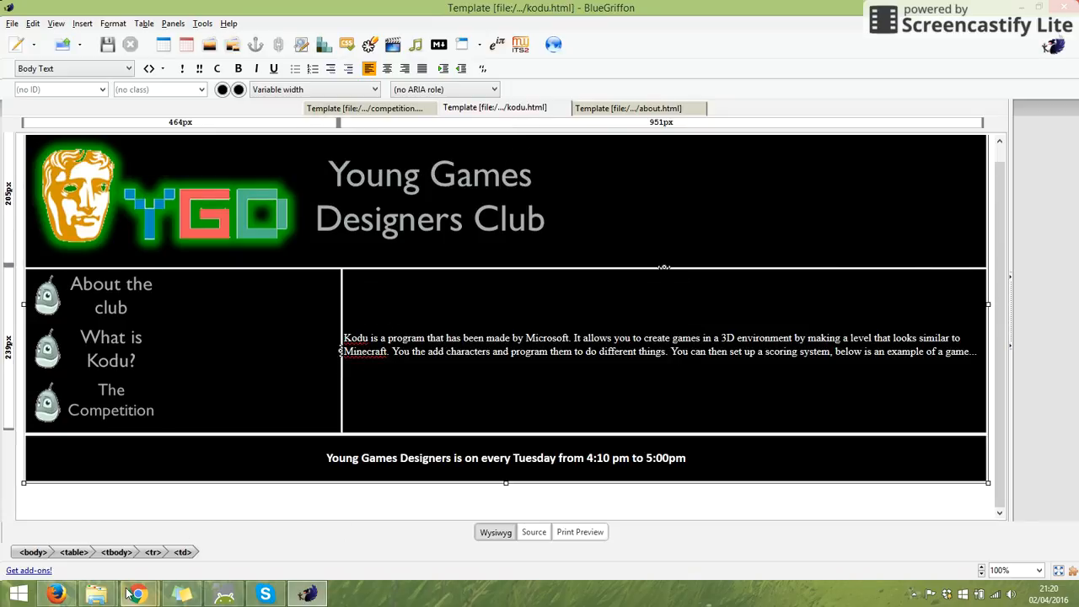
Switch to the browser and search YouTube for 'kodu games'
left_click(138, 593)
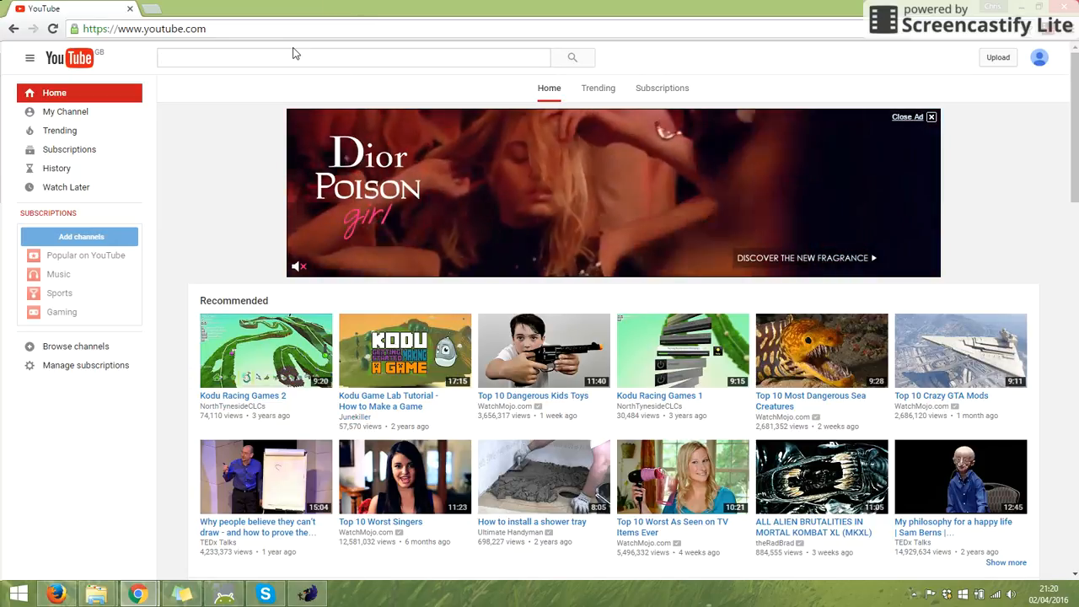
type("kodu games")
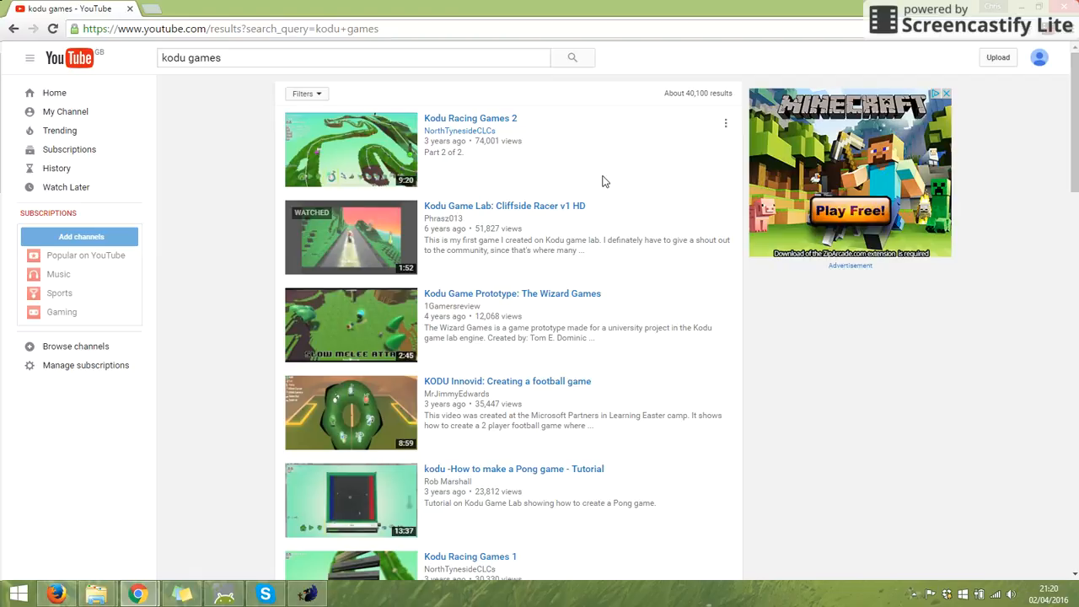
mouse_move(493, 228)
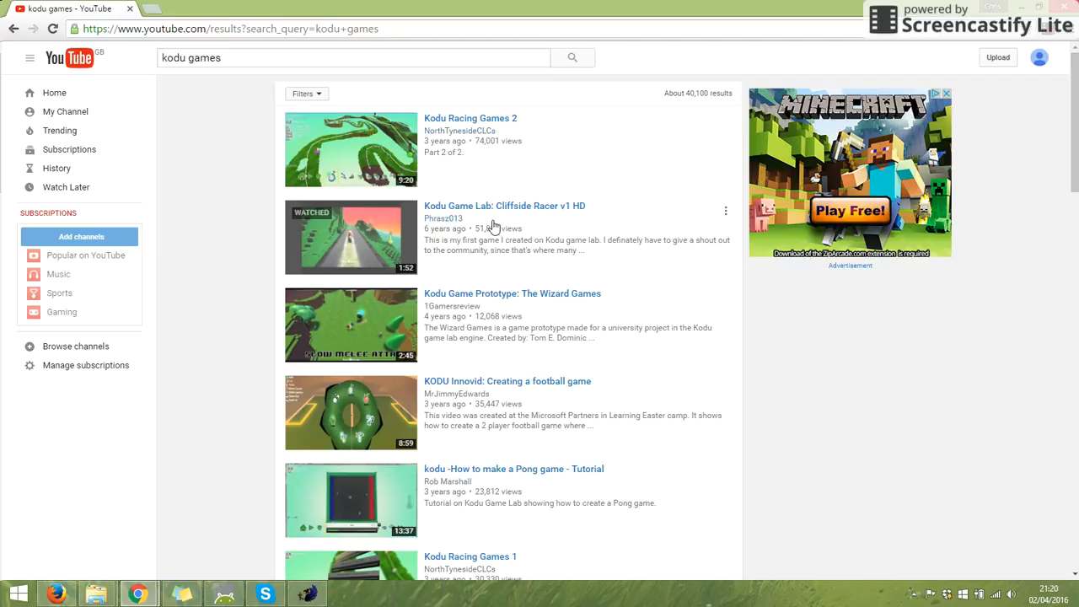
mouse_move(470, 118)
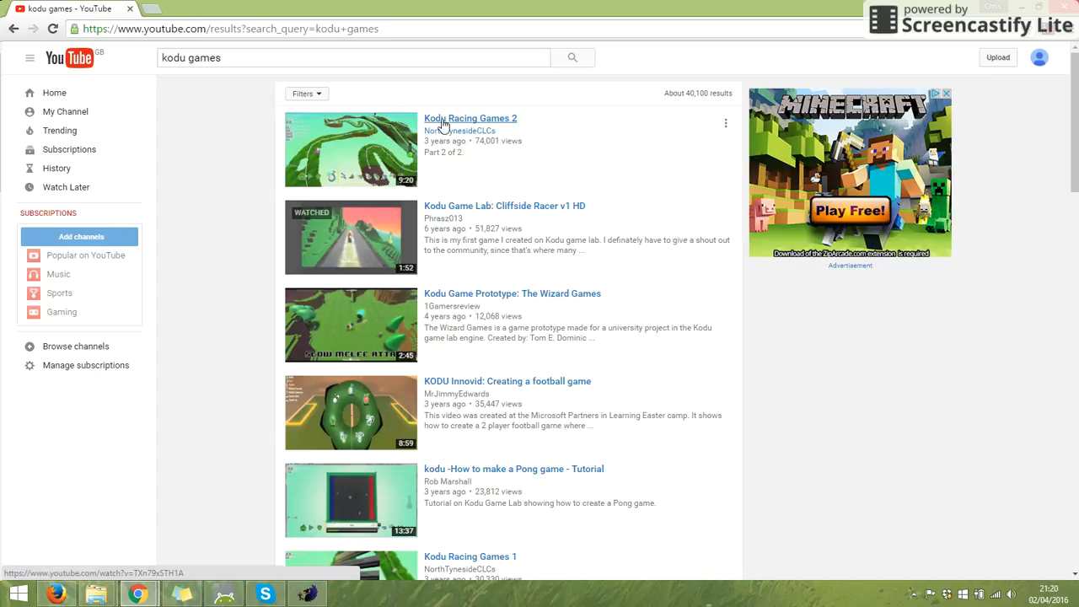
mouse_move(362, 168)
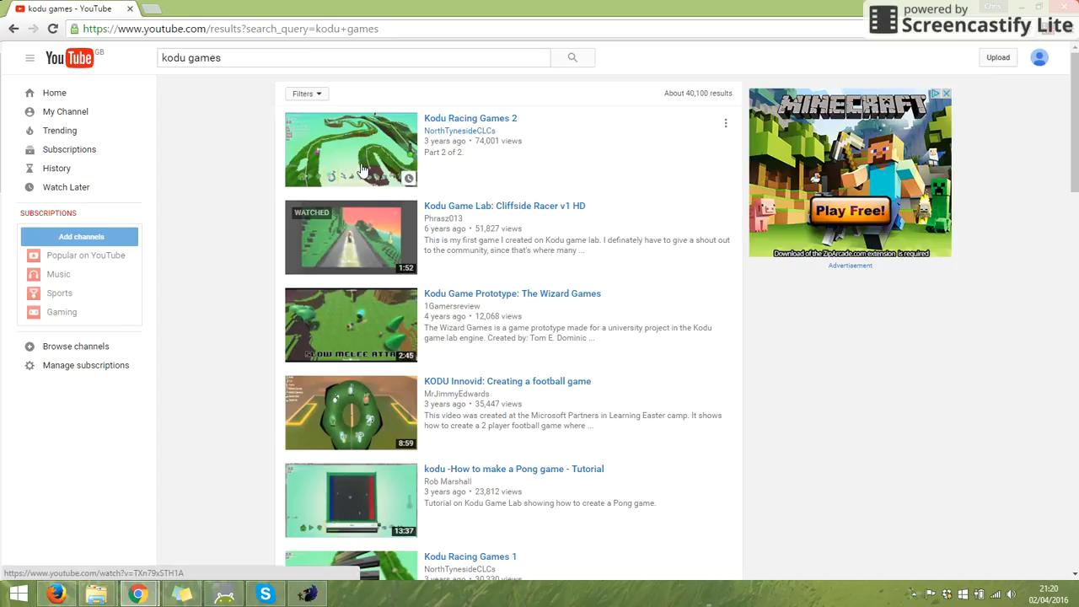
mouse_move(369, 170)
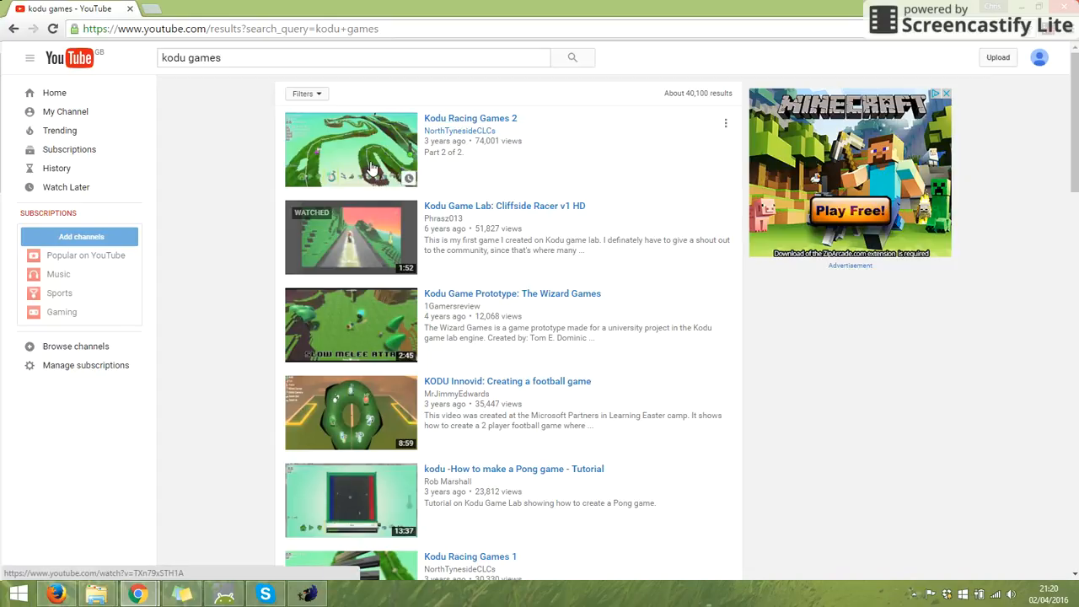
Open the Kodu Racing Games 2 result and select its web address for copying
left_click(351, 148)
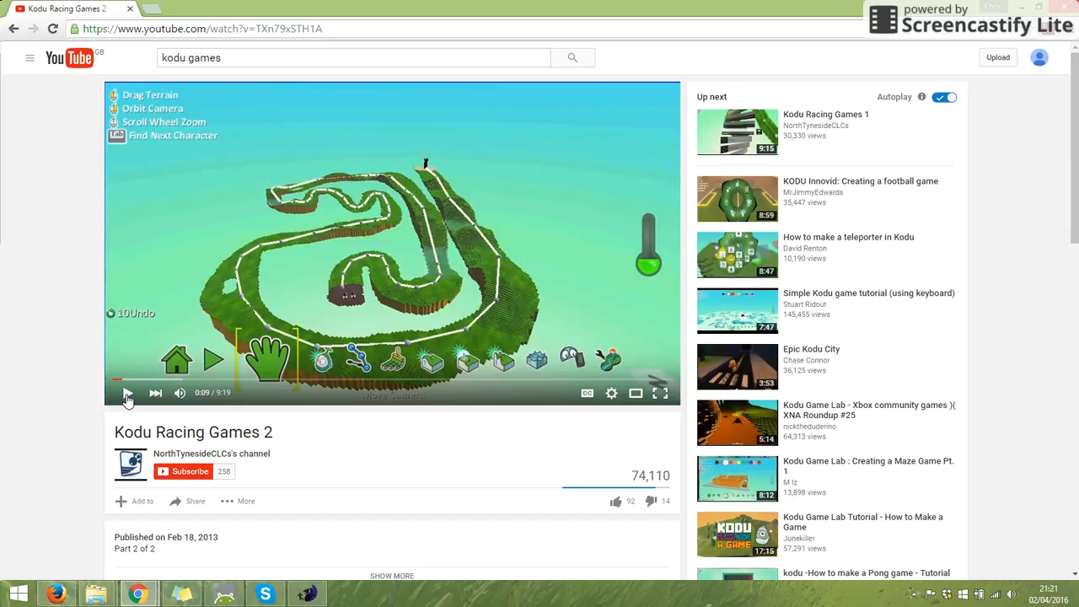
left_click(202, 29)
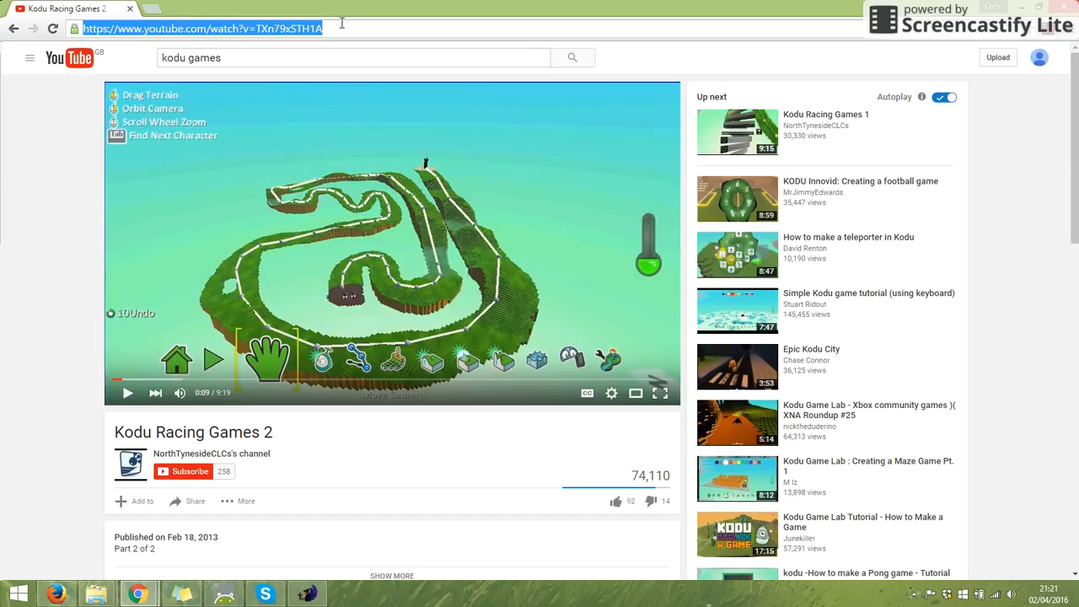
mouse_move(283, 19)
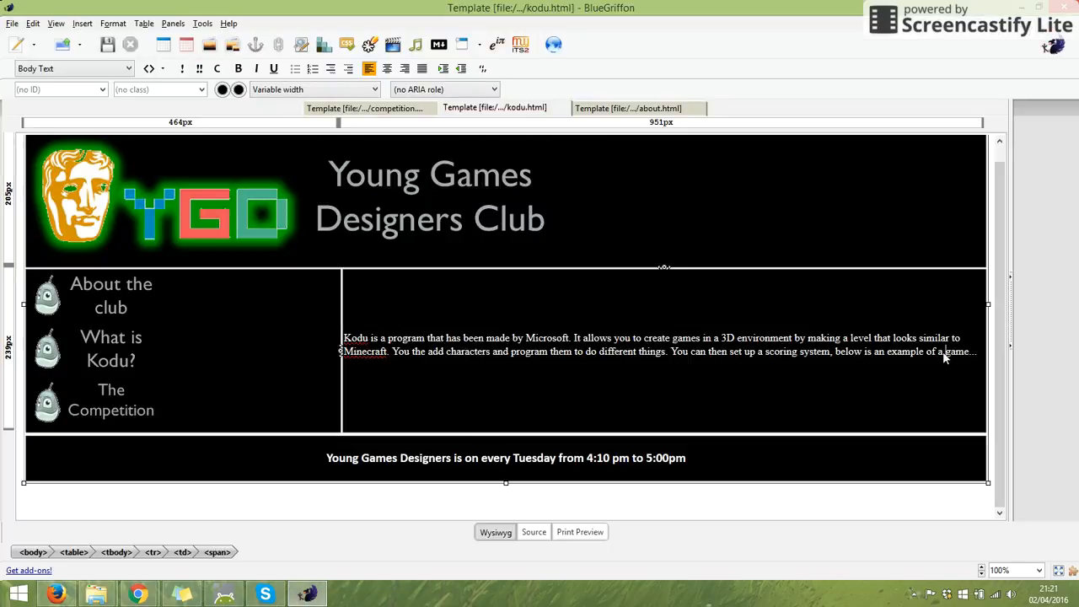
Link the word 'game' in the introduction to the Kodu Racing Games 2 video URL
double_click(954, 352)
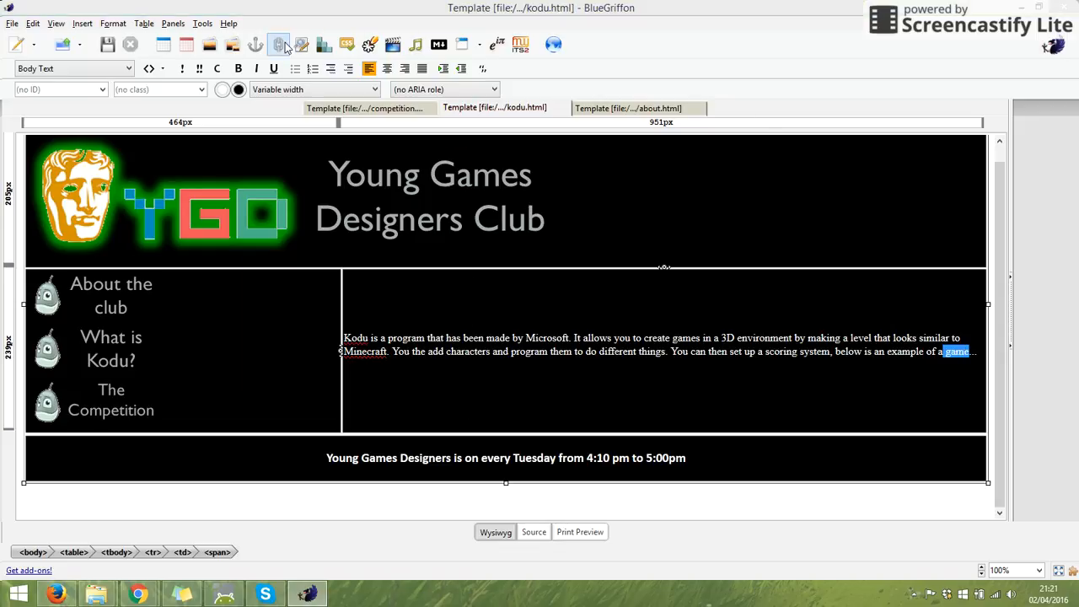
left_click(280, 44)
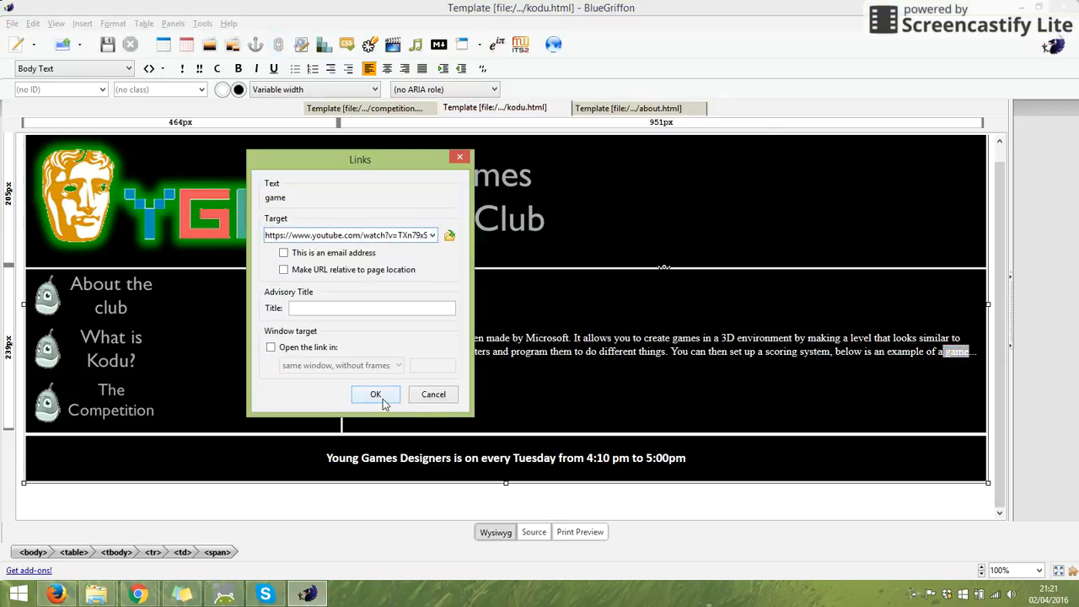
left_click(374, 395)
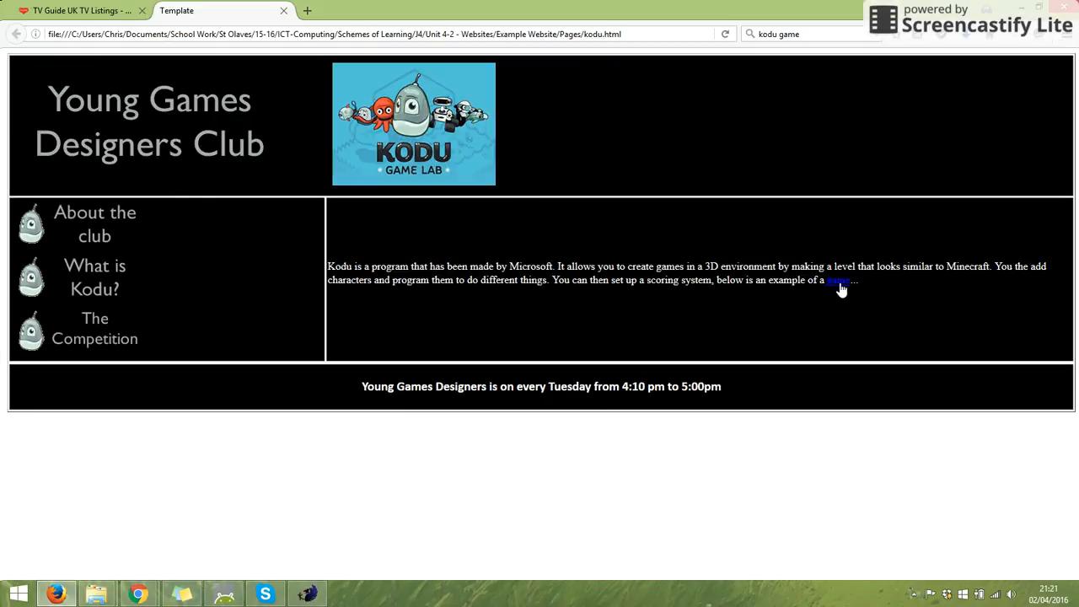
Follow the new 'game' link in the Firefox preview to check it reaches the video
left_click(838, 280)
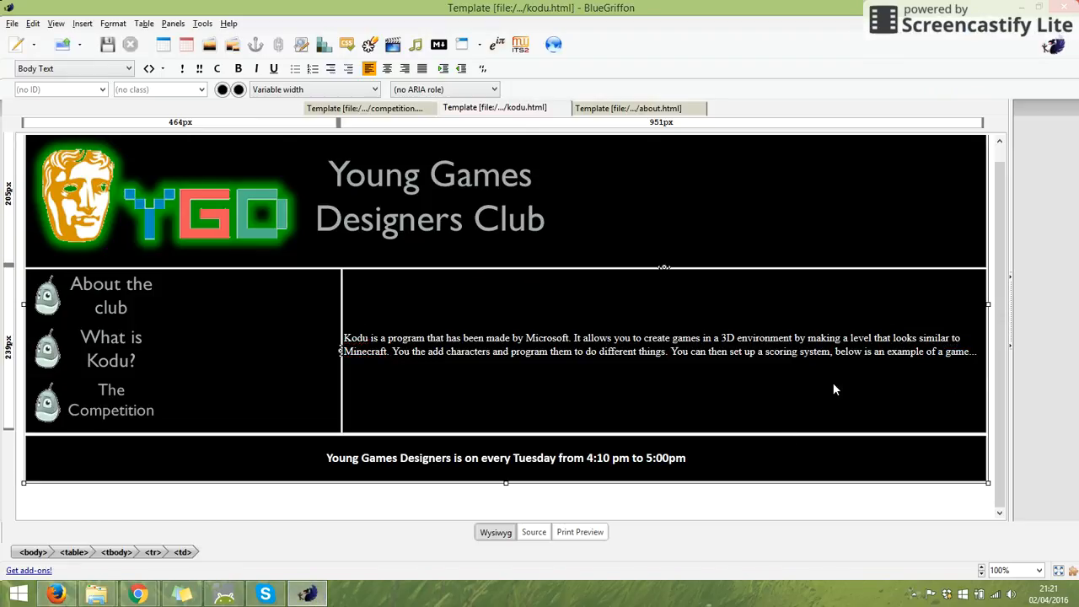
Place the cursor at the end of the Kodu introduction, after 'game'
left_click(976, 352)
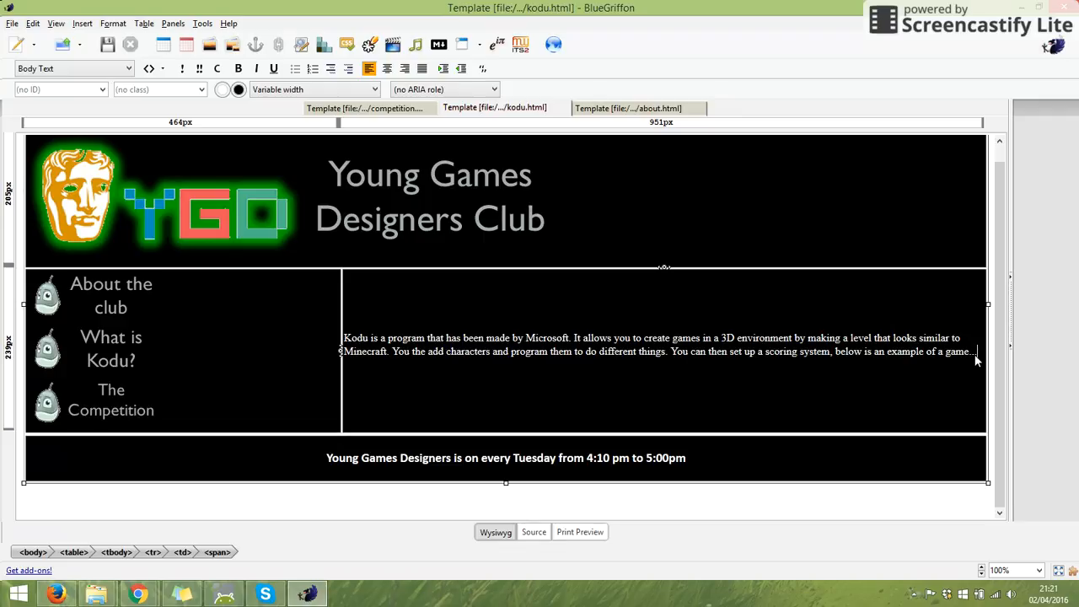
mouse_move(949, 386)
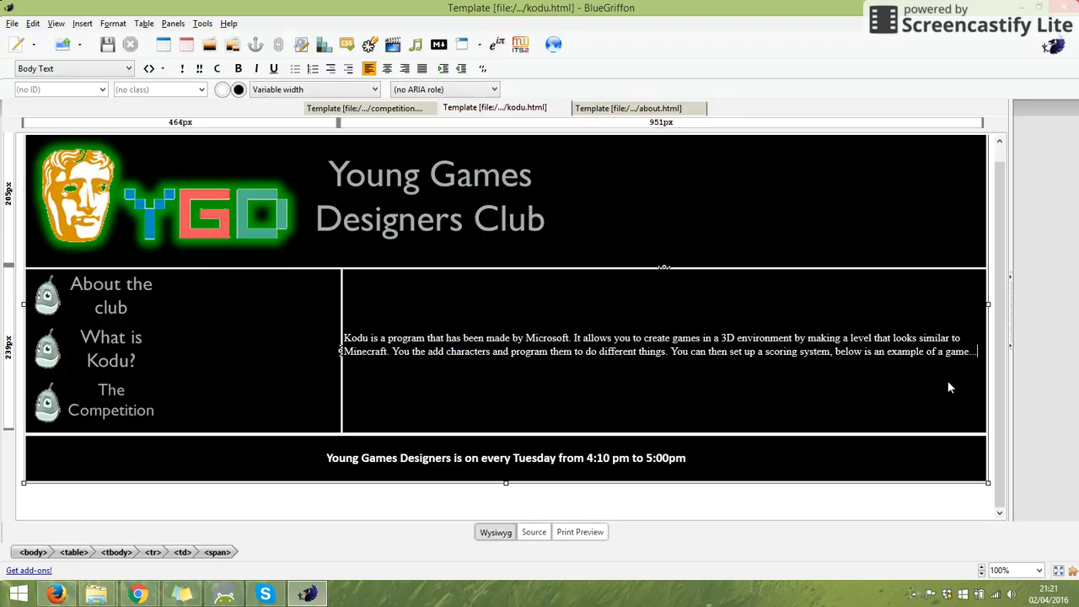
mouse_move(138, 593)
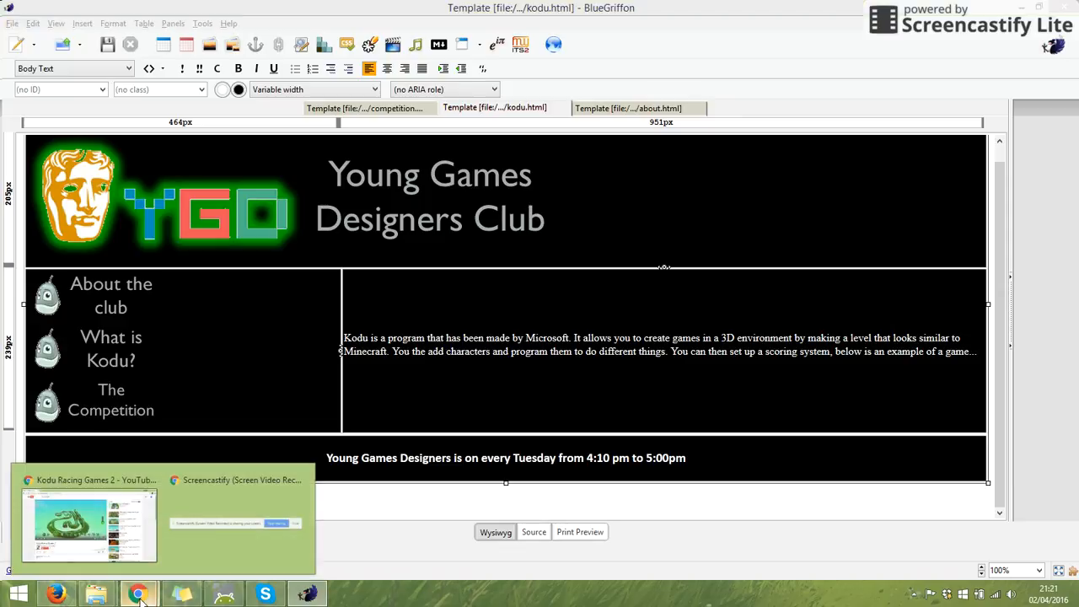
Return to the Kodu Racing Games 2 video and open its Share options
left_click(88, 523)
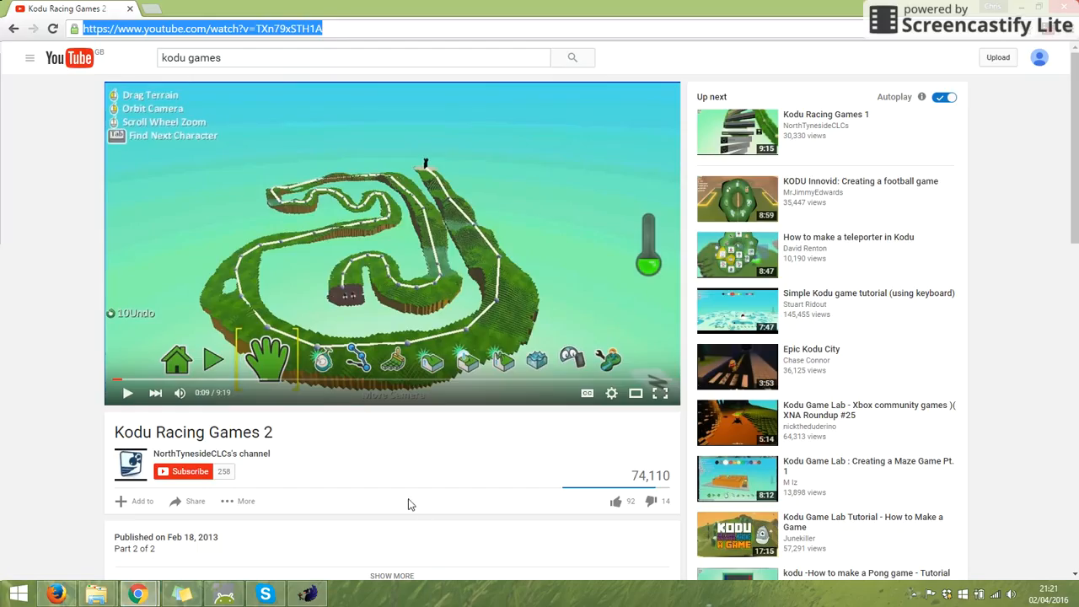
mouse_move(240, 492)
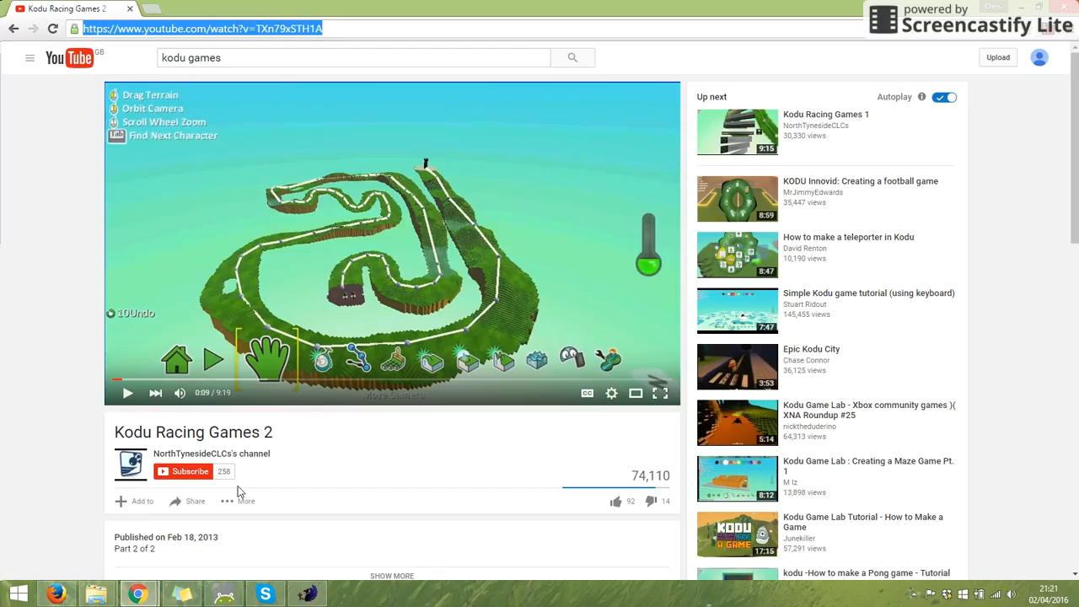
left_click(196, 500)
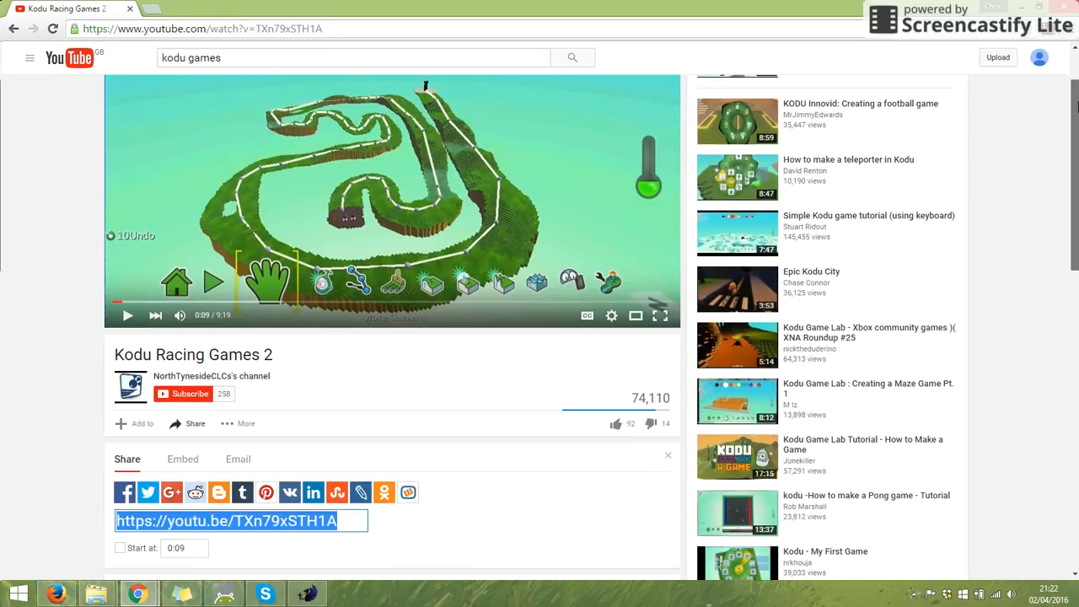
mouse_move(125, 492)
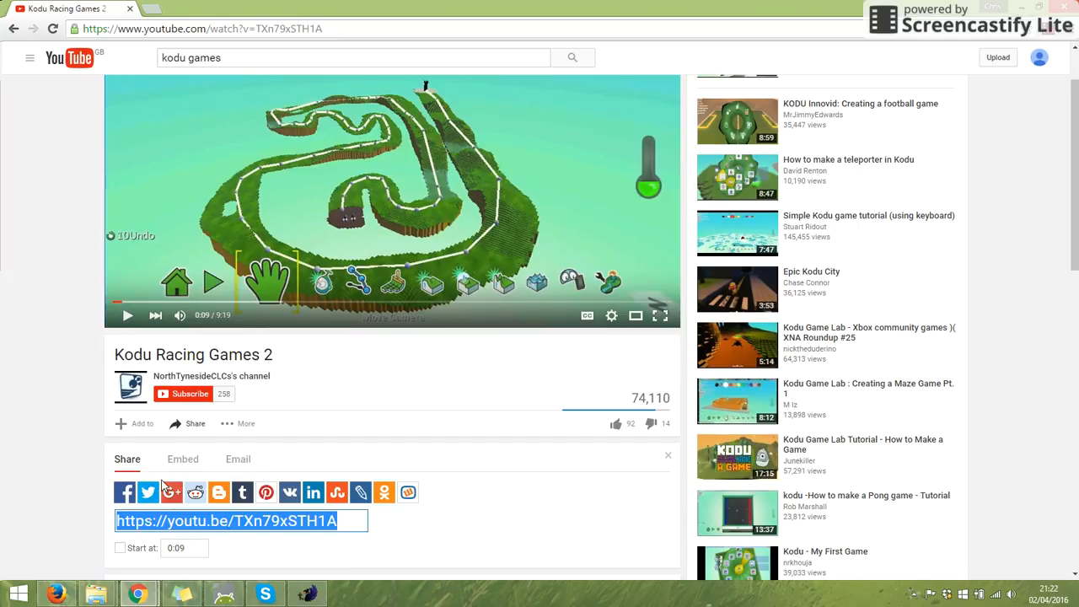
mouse_move(211, 472)
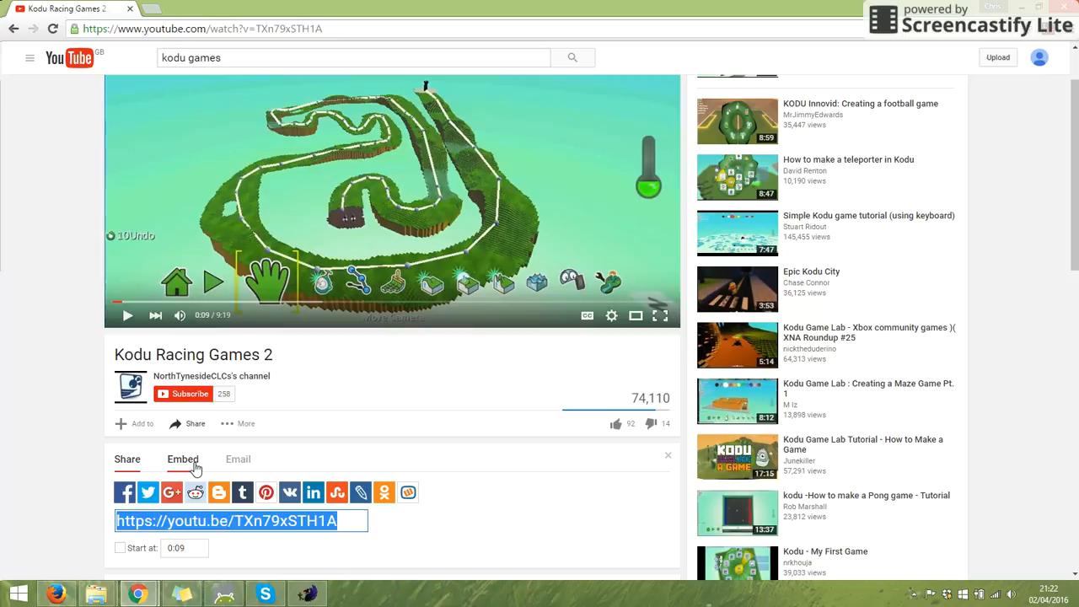
Show the video's iframe embed code and copy it via the context menu
left_click(182, 458)
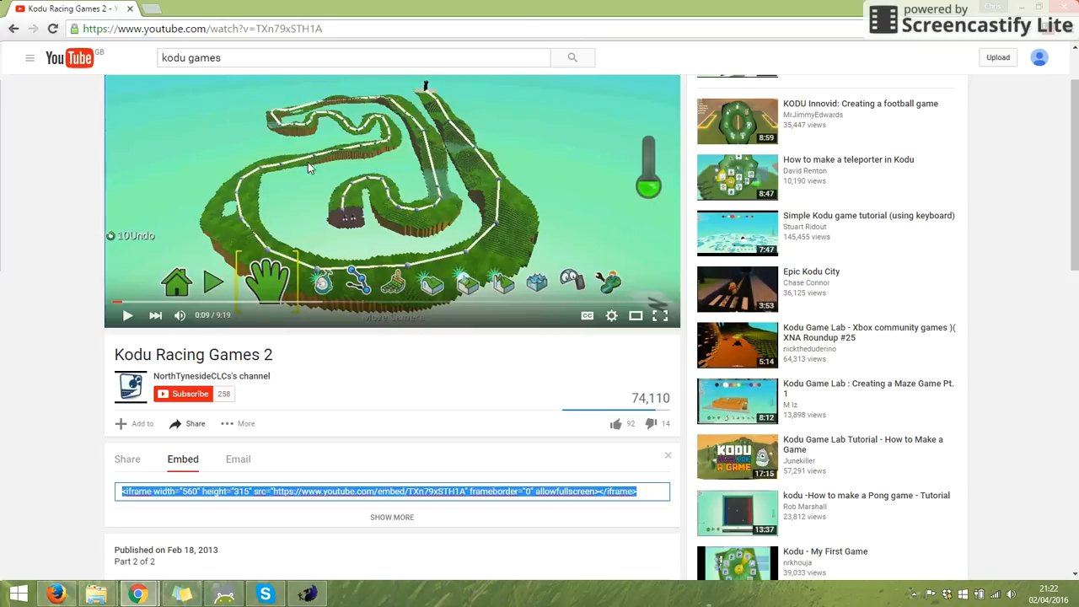
mouse_move(345, 188)
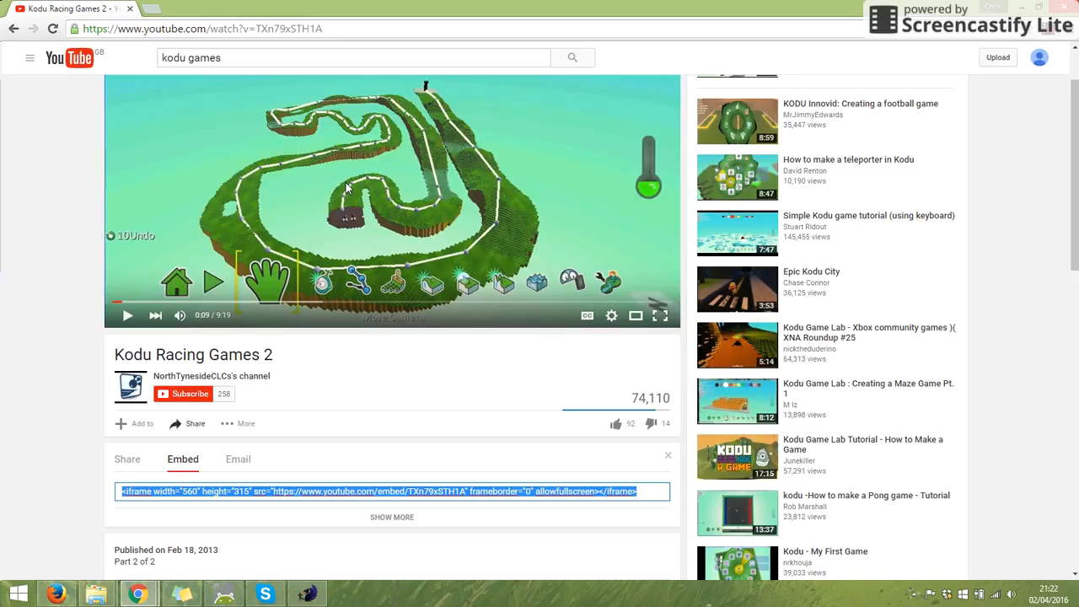
mouse_move(182, 471)
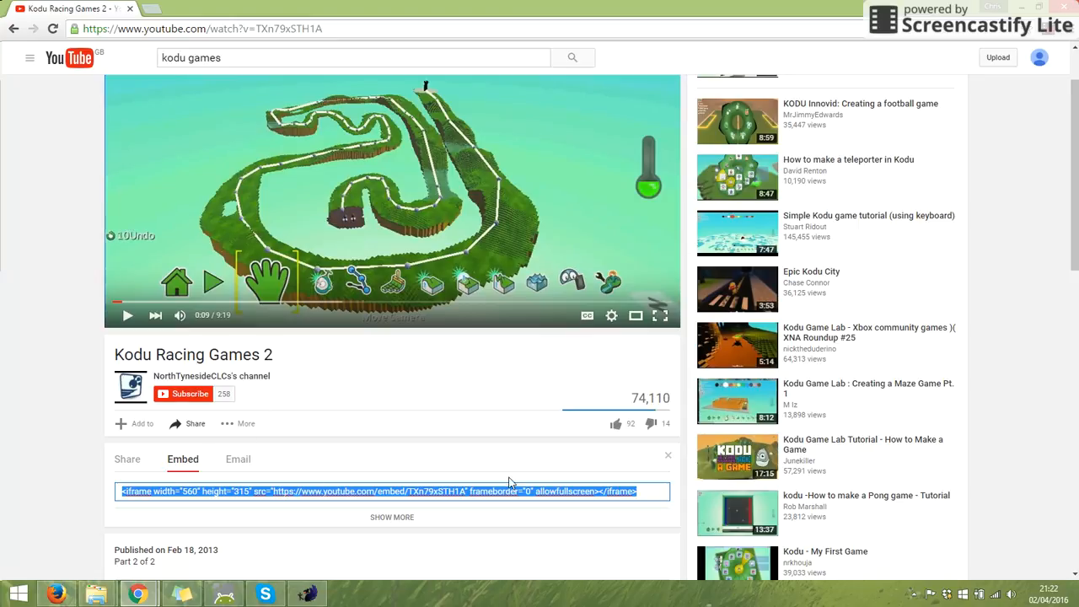
right_click(509, 490)
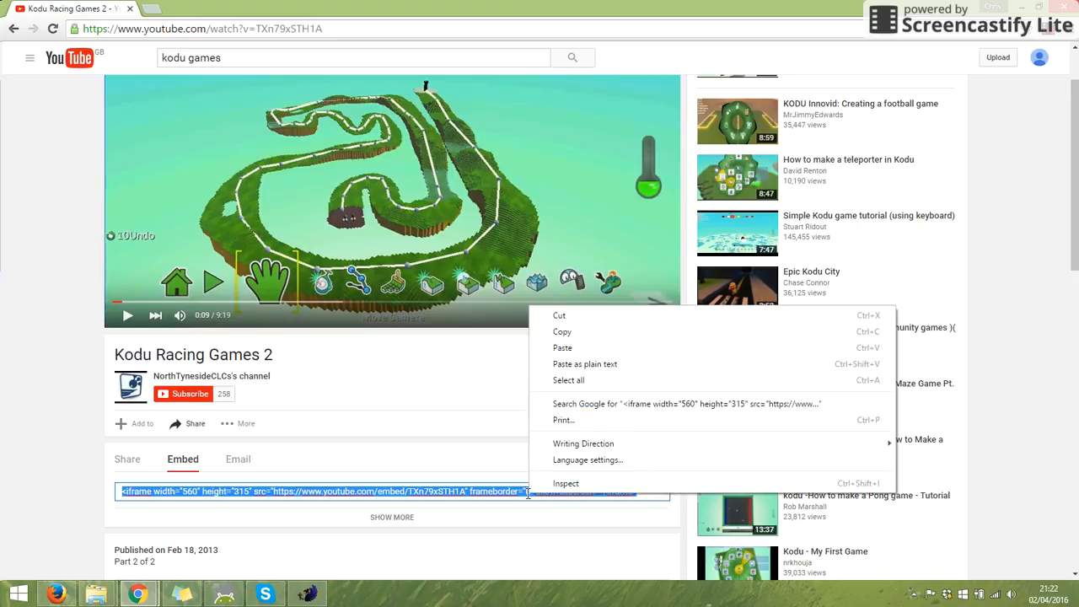
left_click(604, 339)
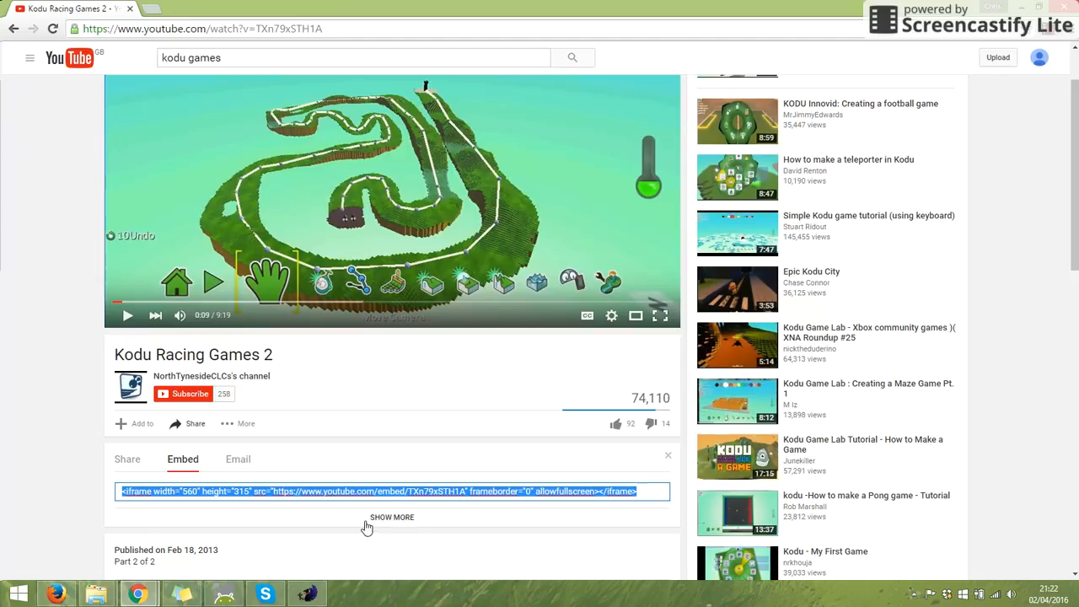
mouse_move(344, 514)
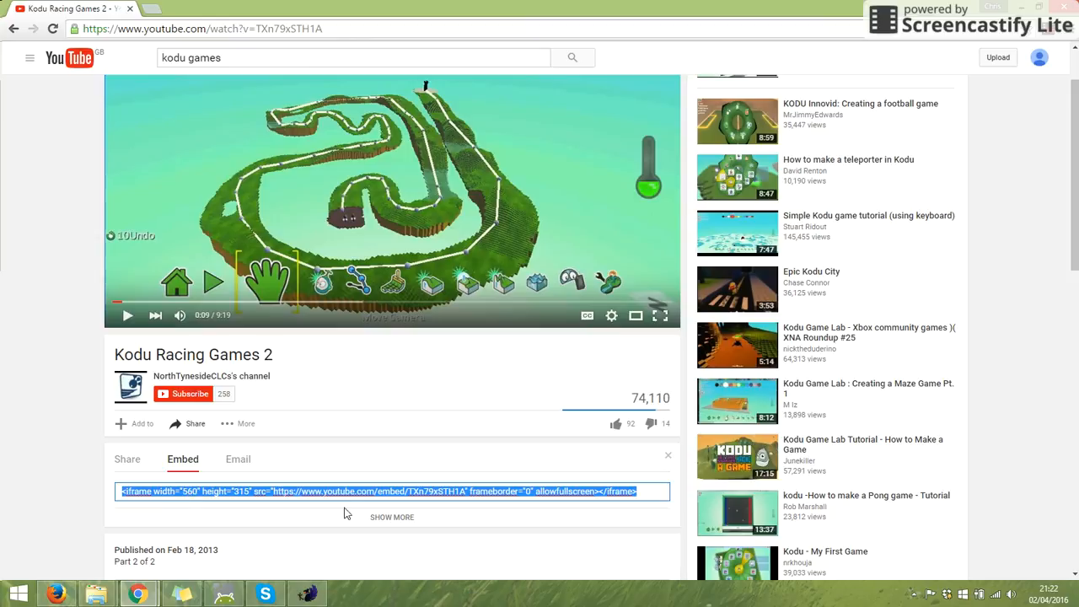
mouse_move(351, 515)
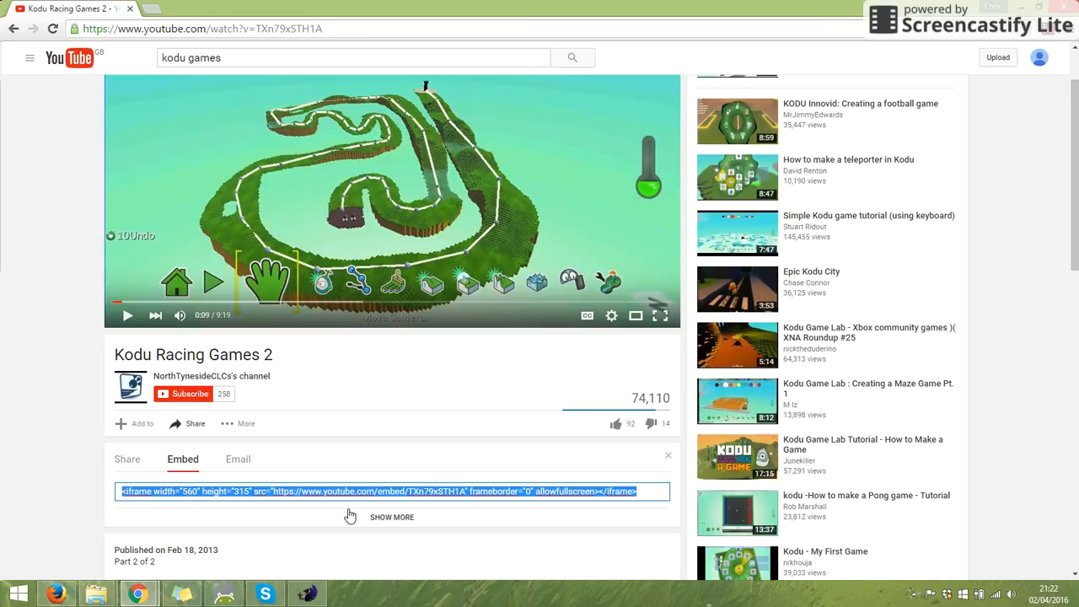
mouse_move(159, 570)
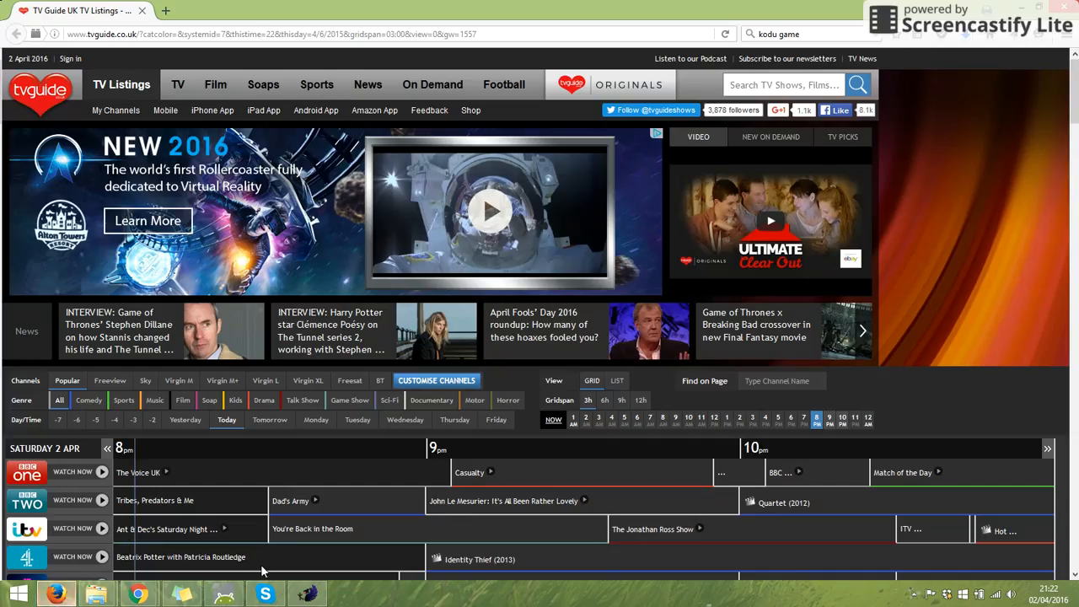
left_click(305, 593)
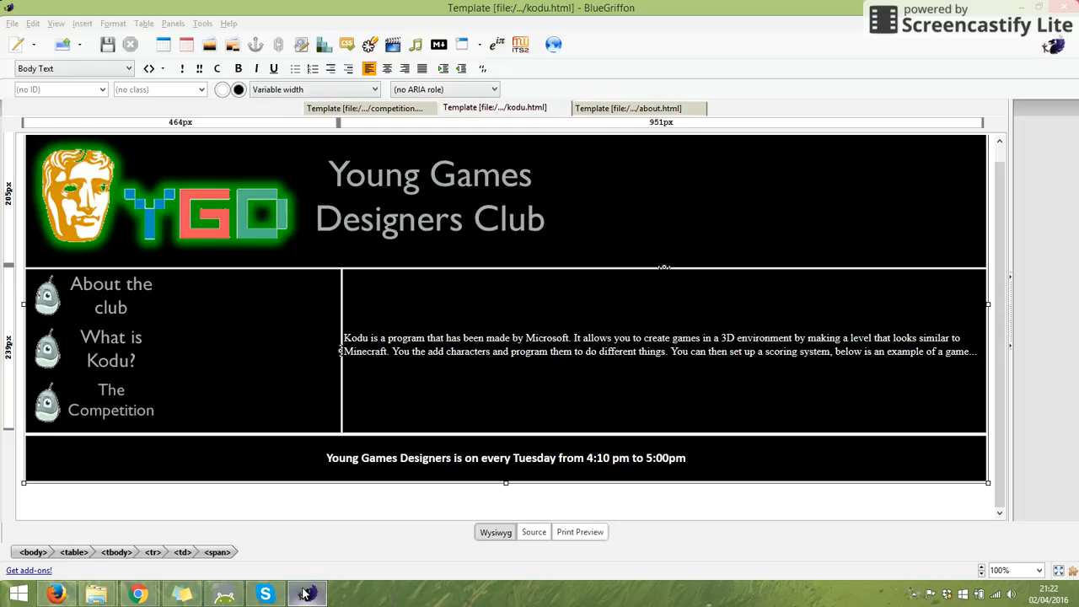
mouse_move(806, 391)
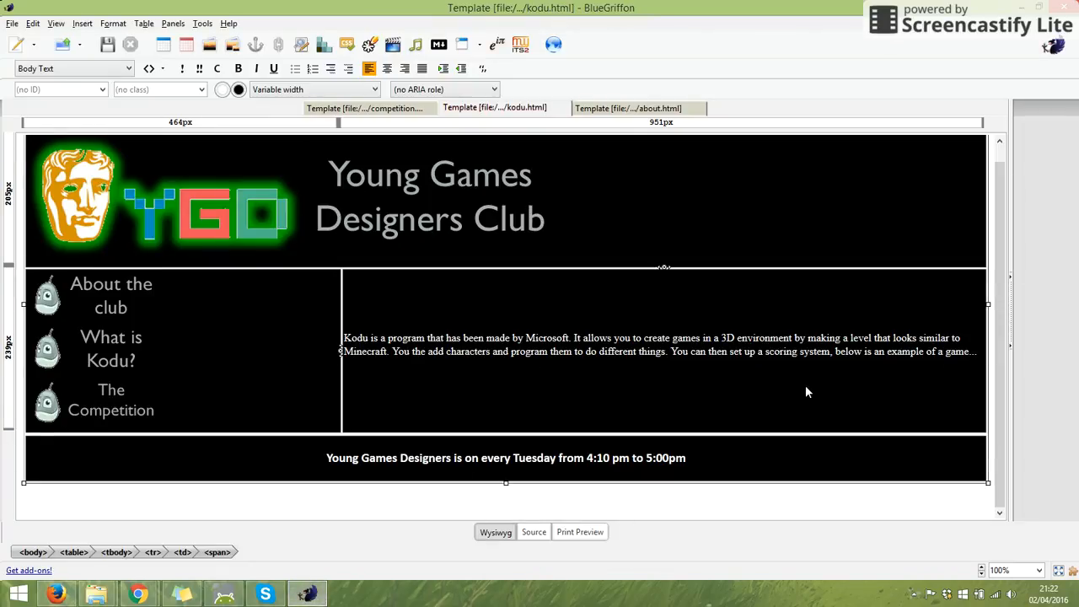
type("<iframe width=\"560\" height=\"315\" src=\"https://www.youtube.com/embed/TXn79xSTH1A\" frameborder=\"0\" allowfullscreen></iframe>")
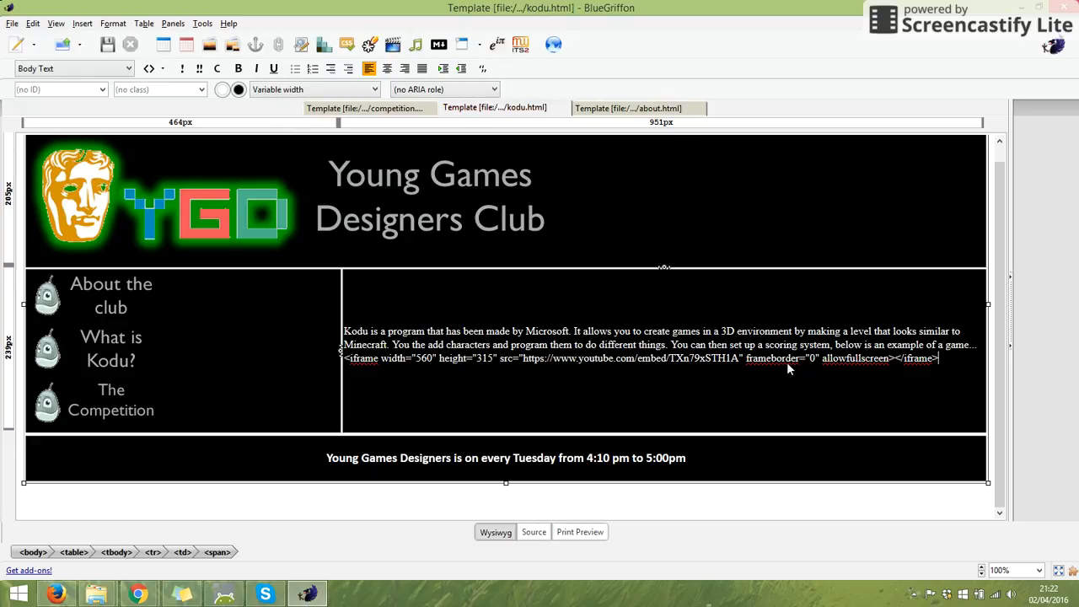
mouse_move(893, 374)
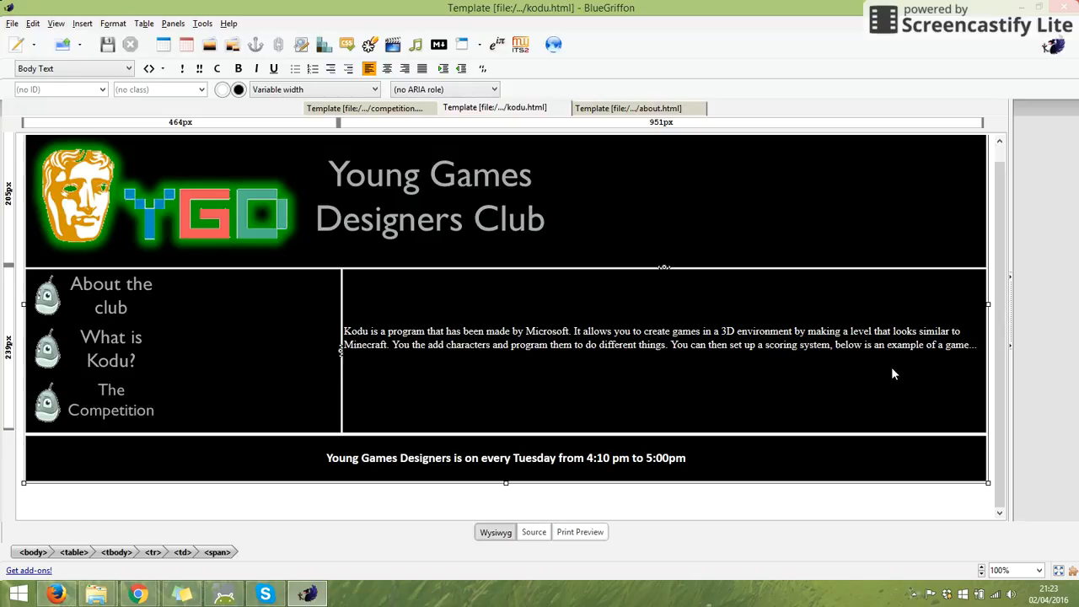
mouse_move(345, 361)
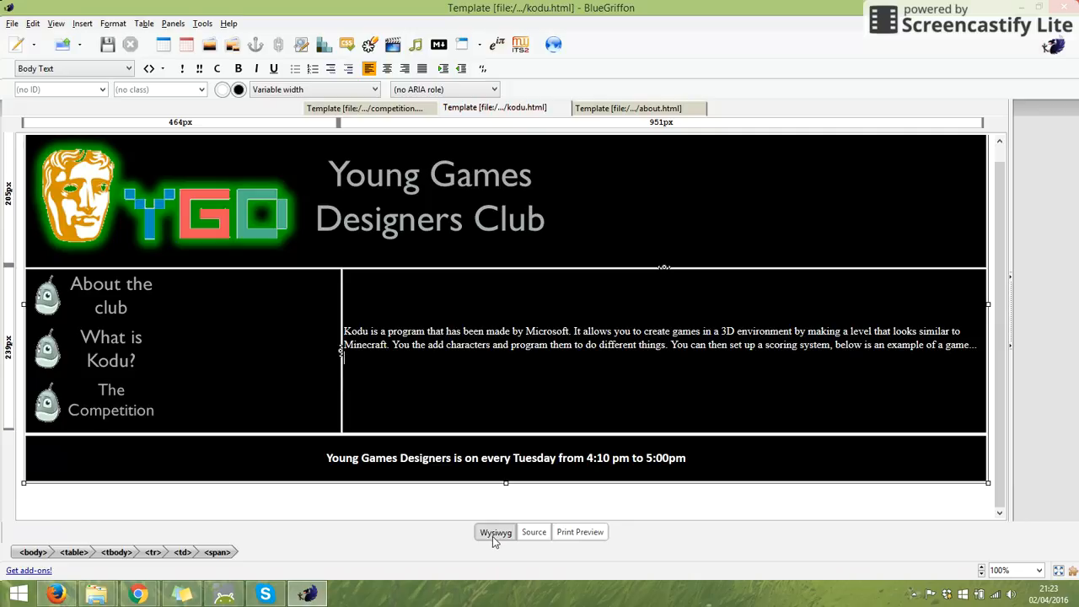
mouse_move(607, 533)
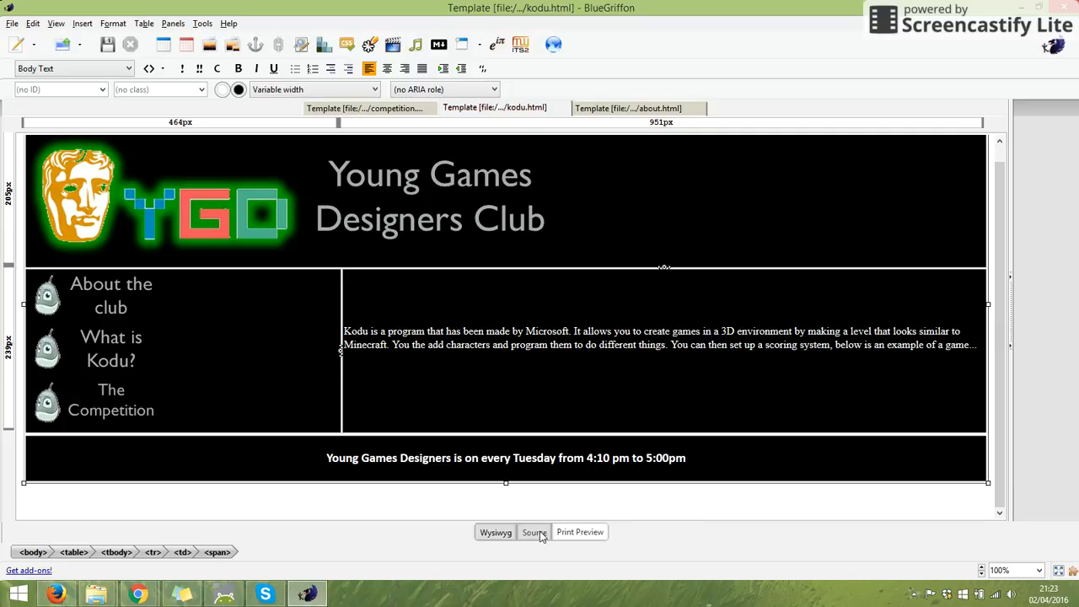
Switch the Kodu page between Source and visual views, ending in the HTML source
left_click(533, 532)
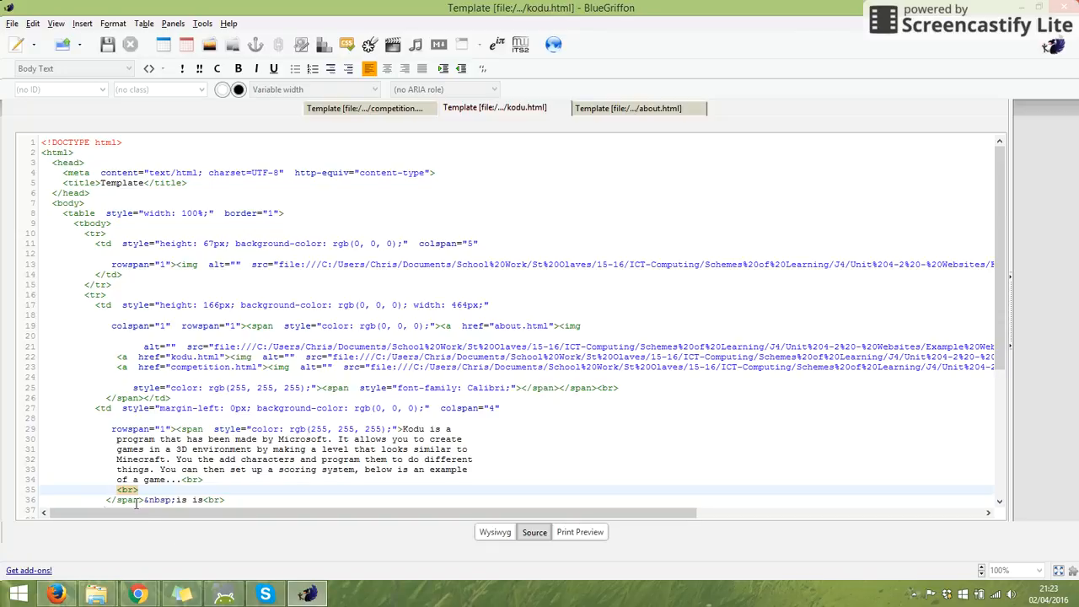
mouse_move(482, 556)
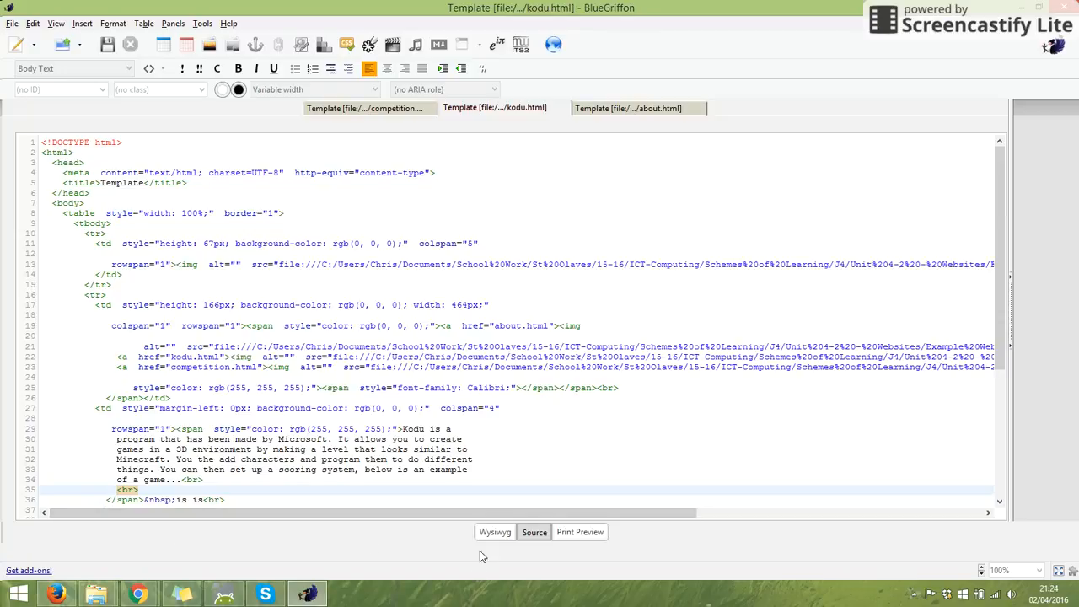
left_click(496, 531)
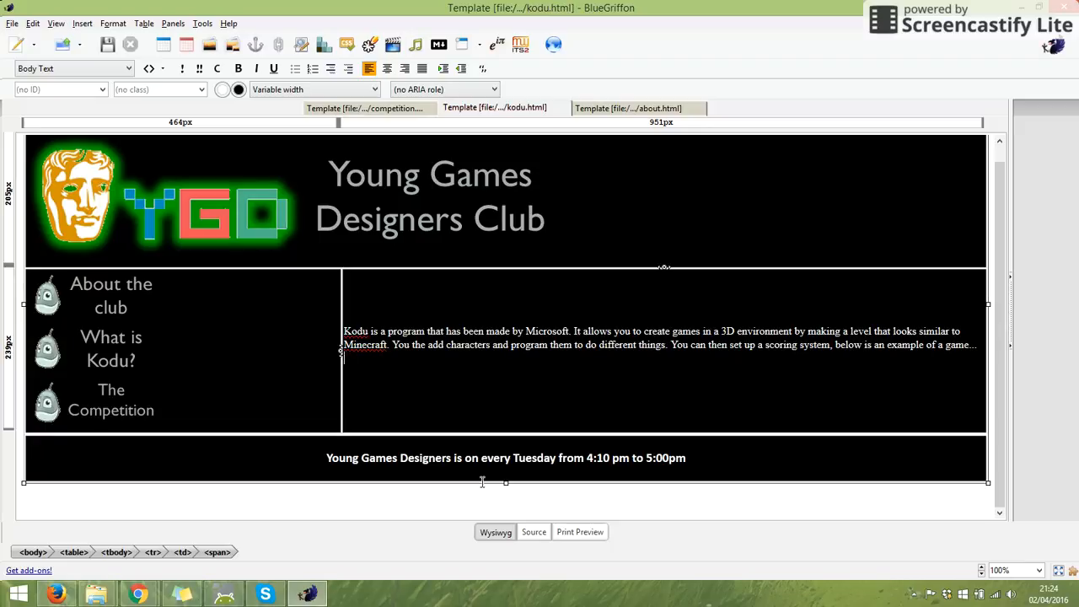
left_click(533, 531)
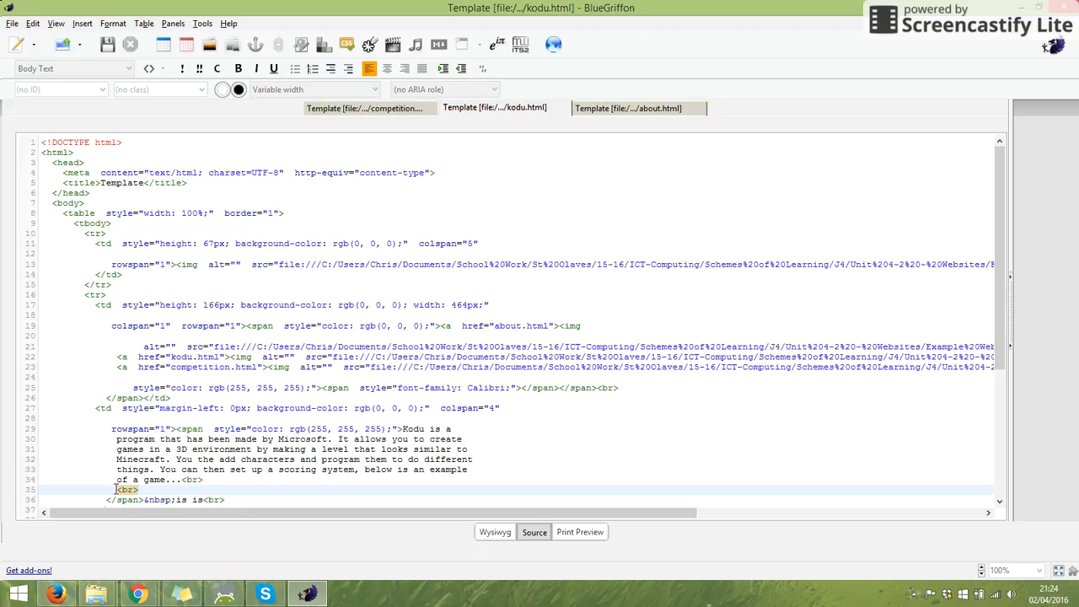
mouse_move(61, 44)
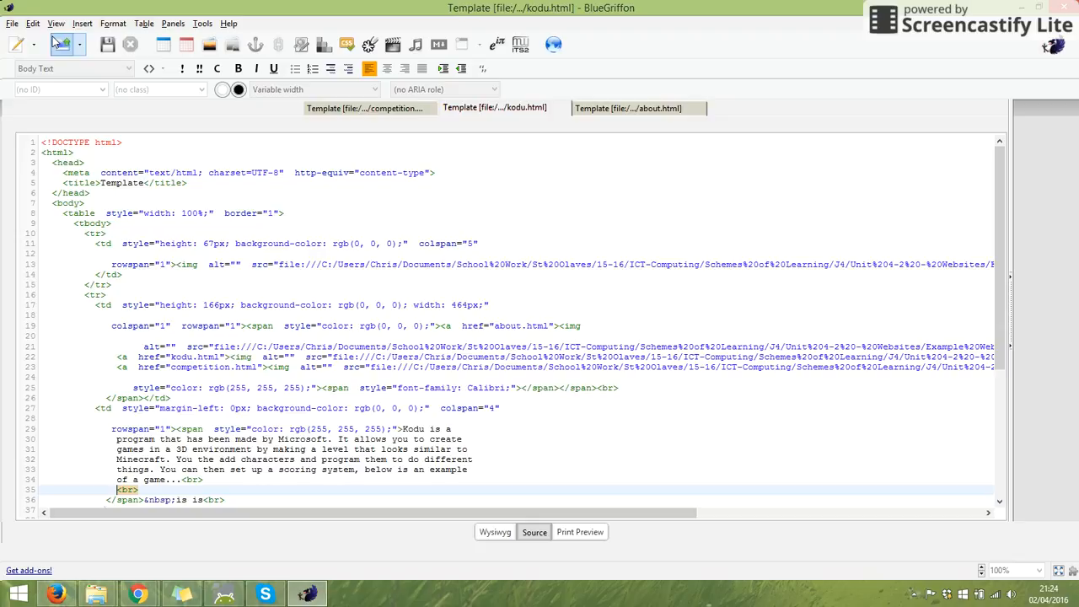
Paste the YouTube iframe code after the introduction paragraph via Edit > Paste
left_click(32, 24)
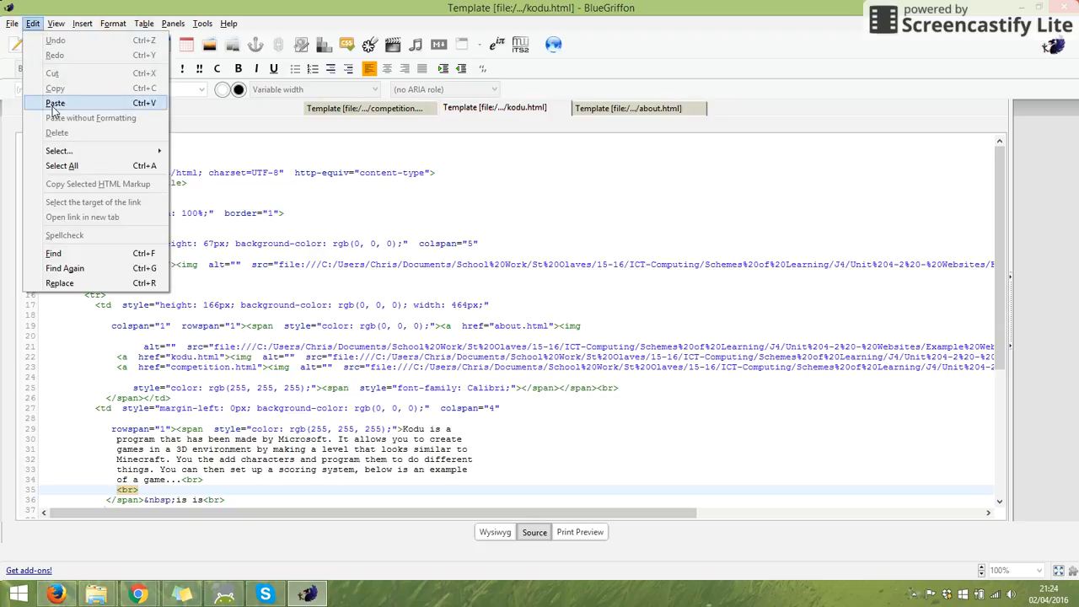
left_click(54, 102)
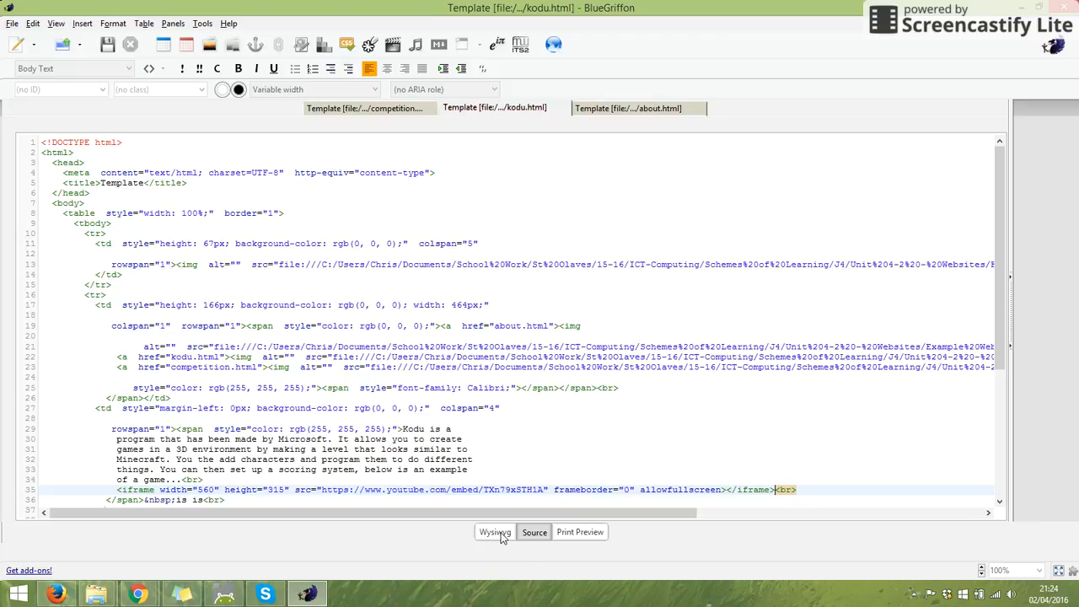
Switch to the Wysiwyg view showing the Kodu page's embedded YouTube video frame
left_click(496, 532)
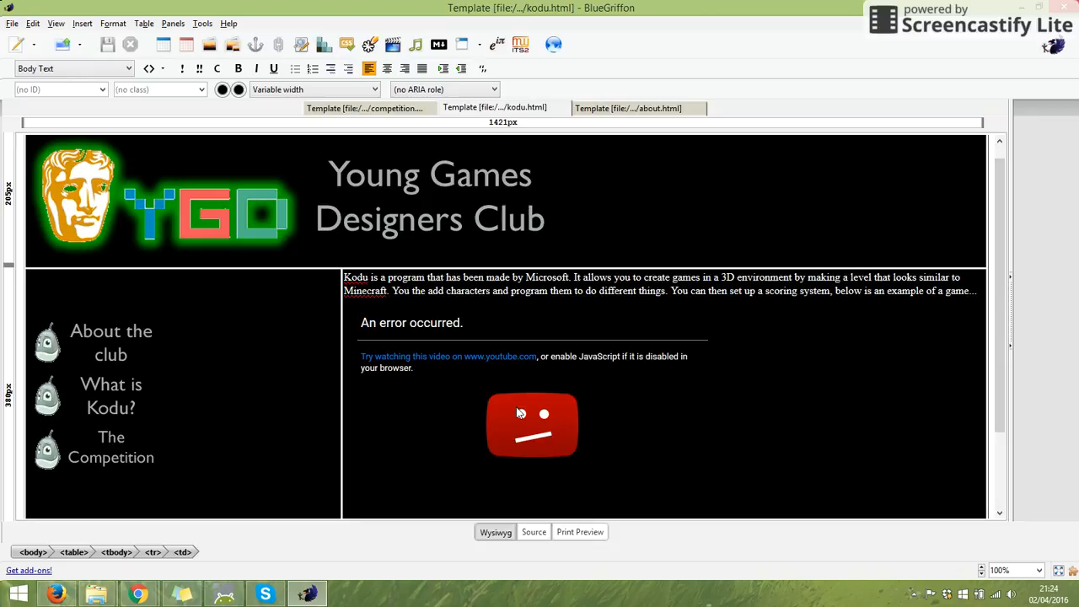
mouse_move(487, 355)
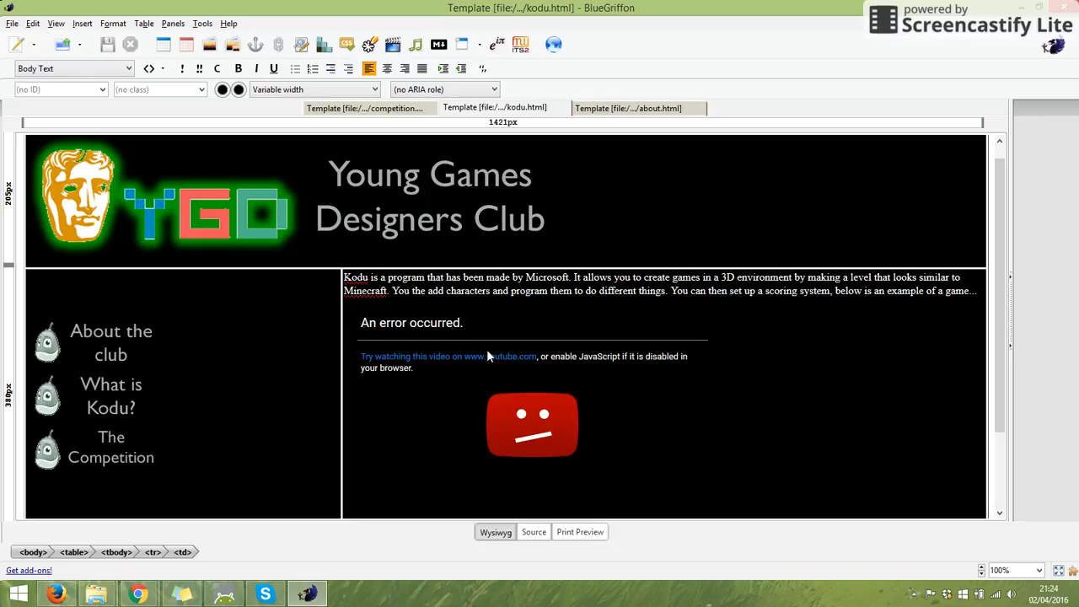
mouse_move(671, 410)
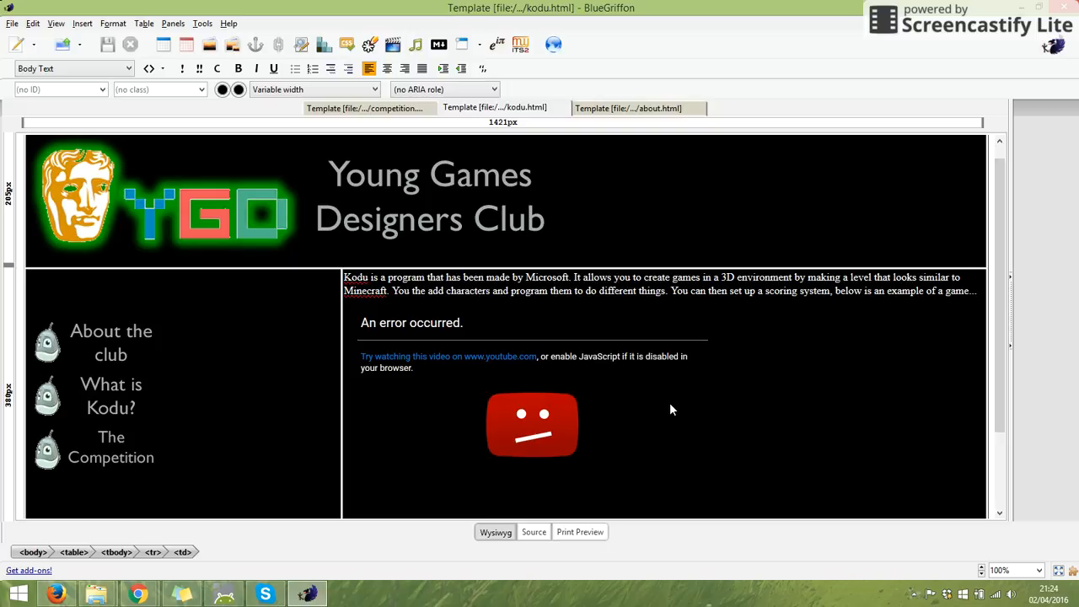
mouse_move(638, 163)
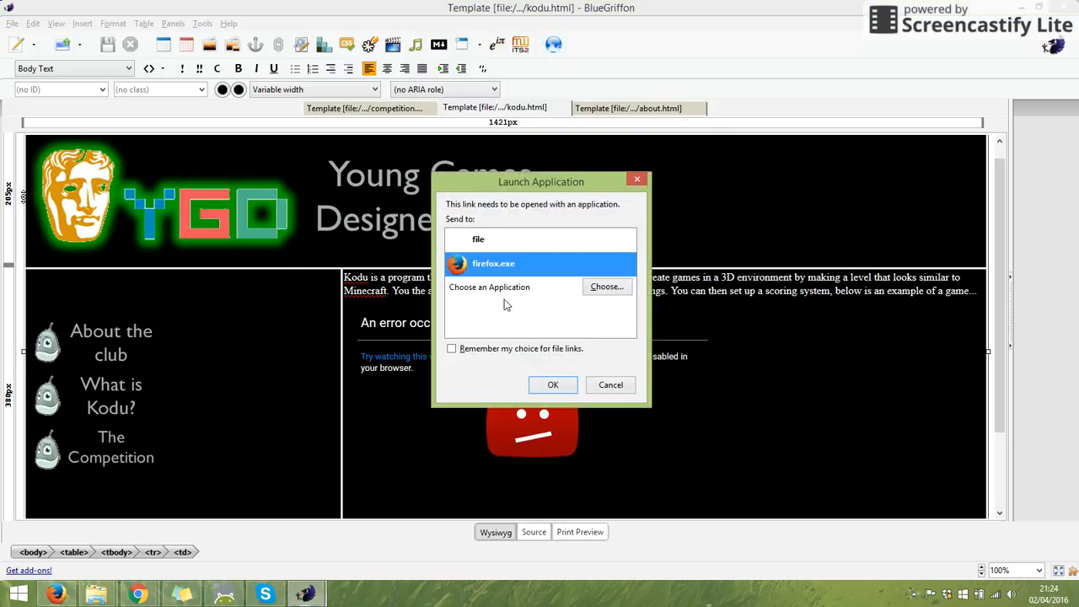
Launch the page in Chrome, play the Kodu Racing Games 2 video, then go to About the club
left_click(552, 384)
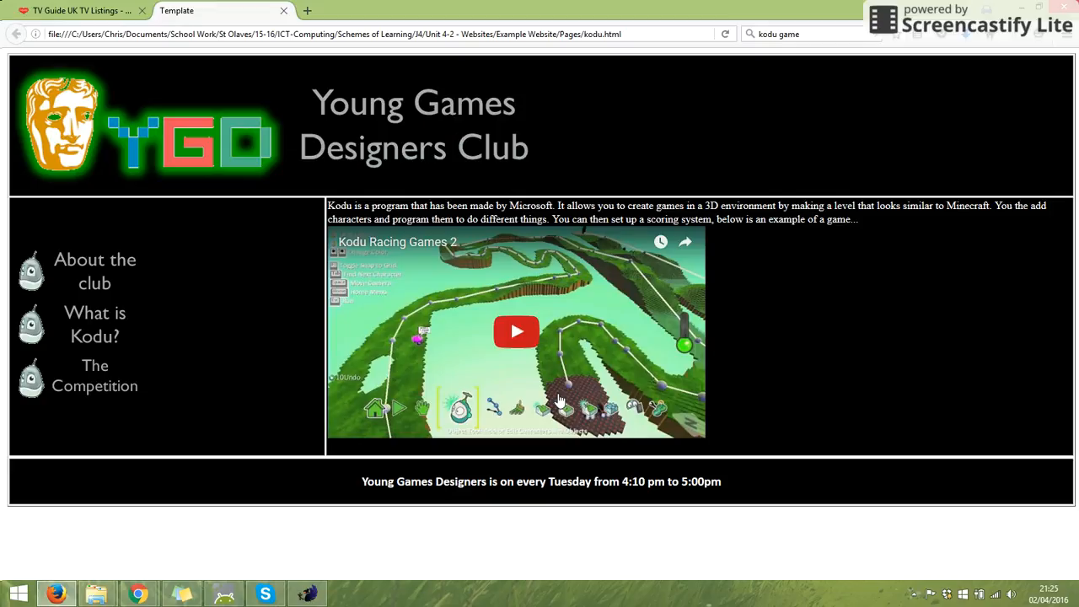
mouse_move(623, 253)
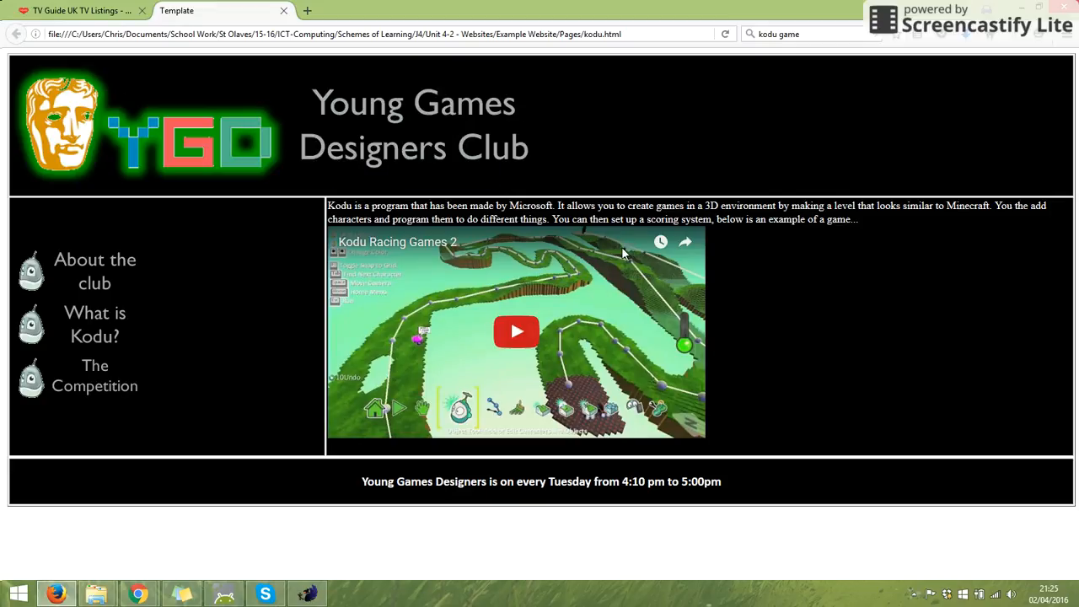
left_click(516, 330)
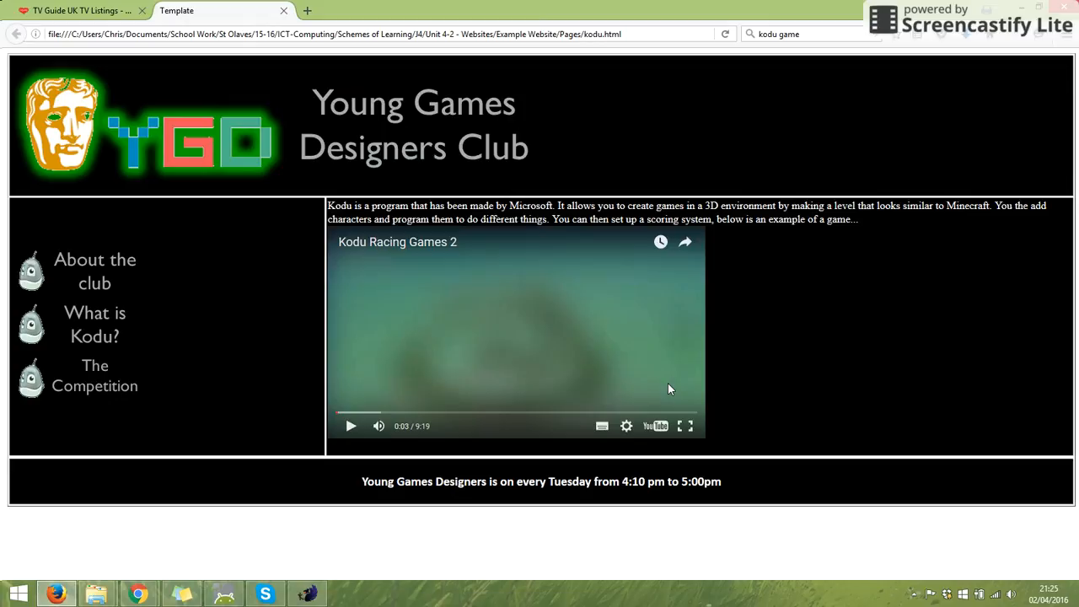
left_click(94, 223)
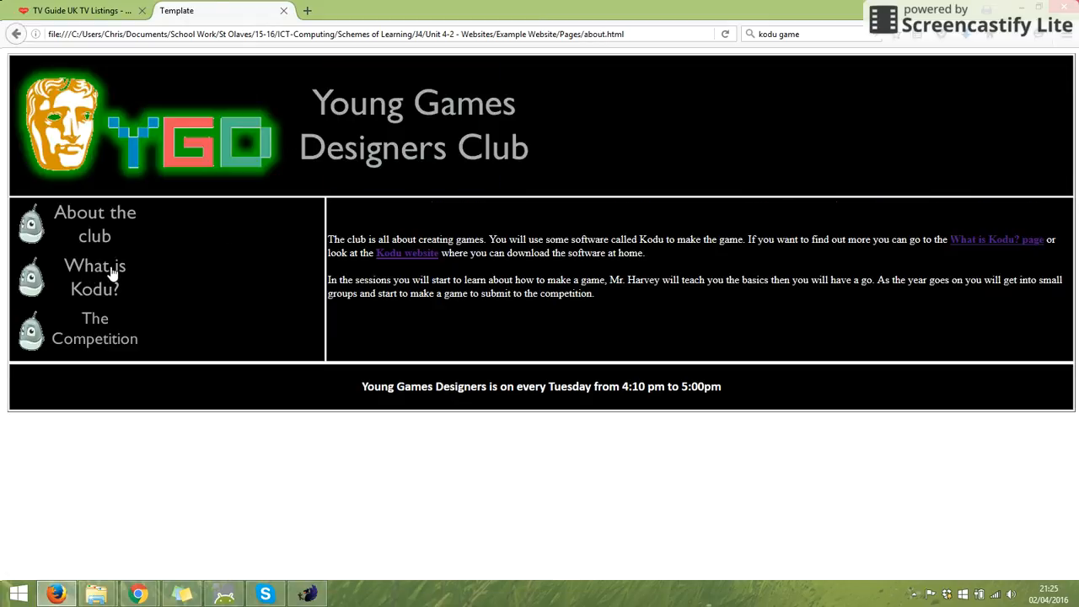
mouse_move(104, 290)
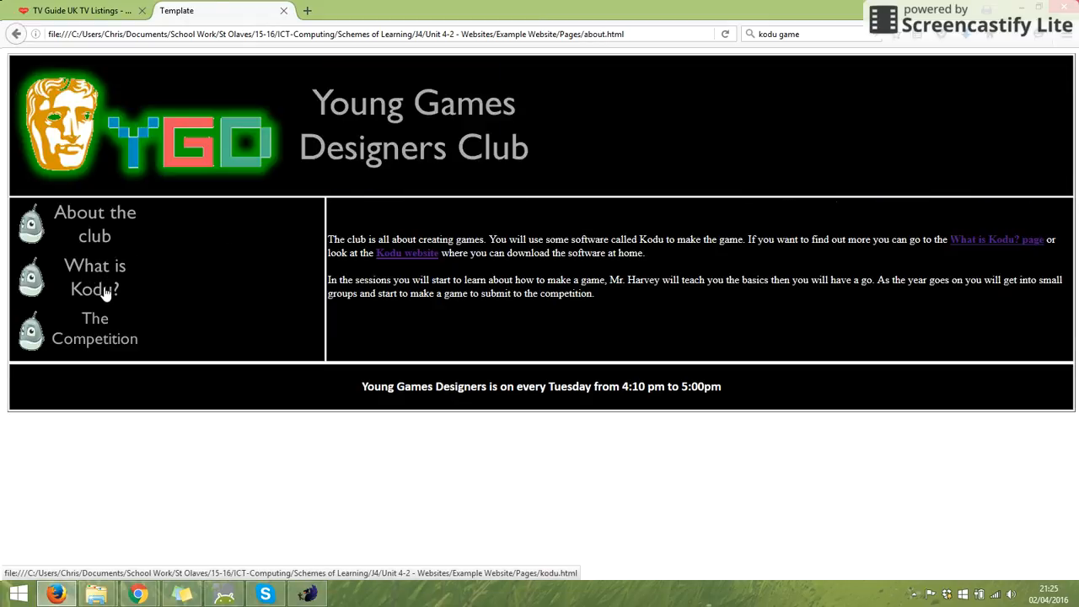
Navigate back to the What is Kodu? page via the left menu link
left_click(94, 337)
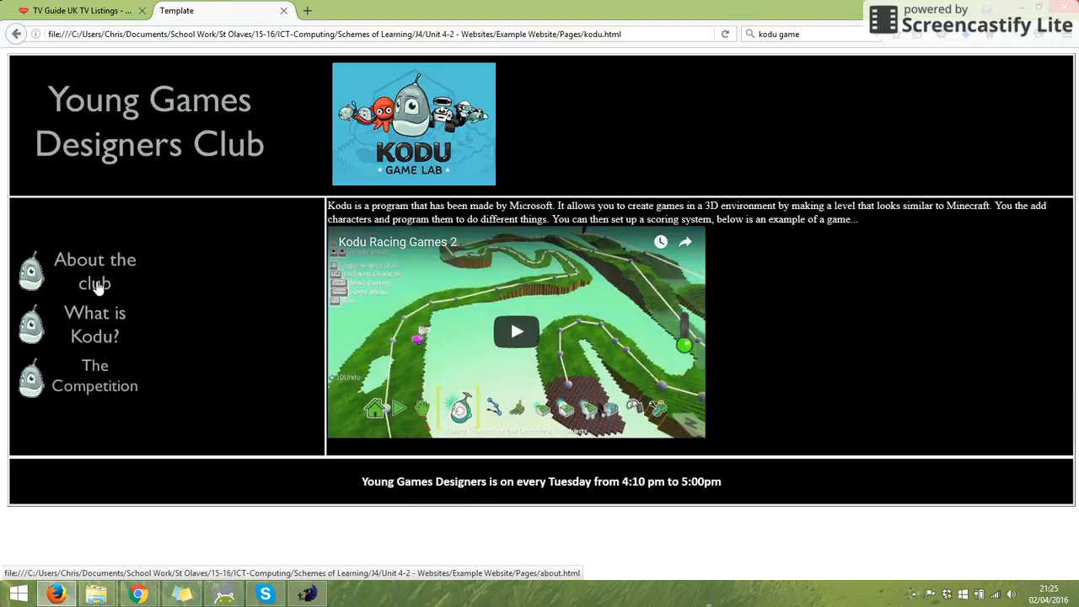
mouse_move(529, 357)
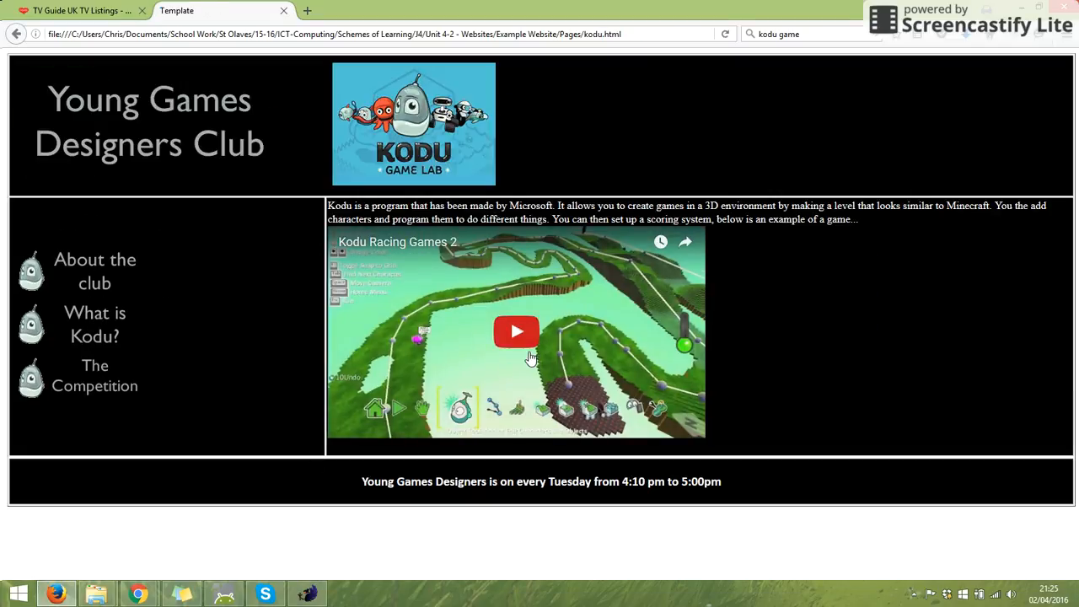
mouse_move(141, 590)
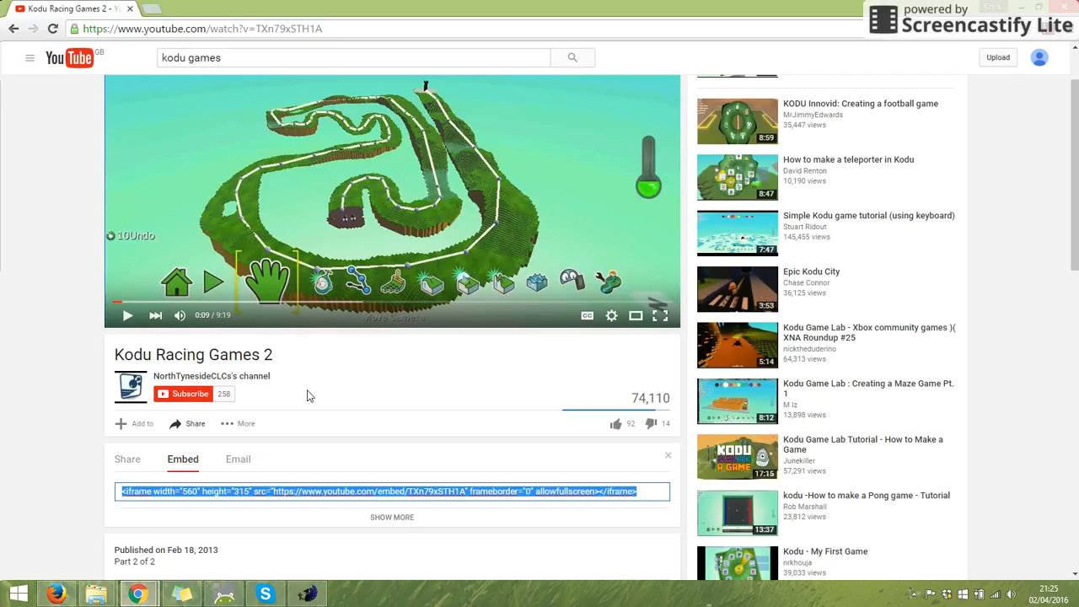
mouse_move(351, 108)
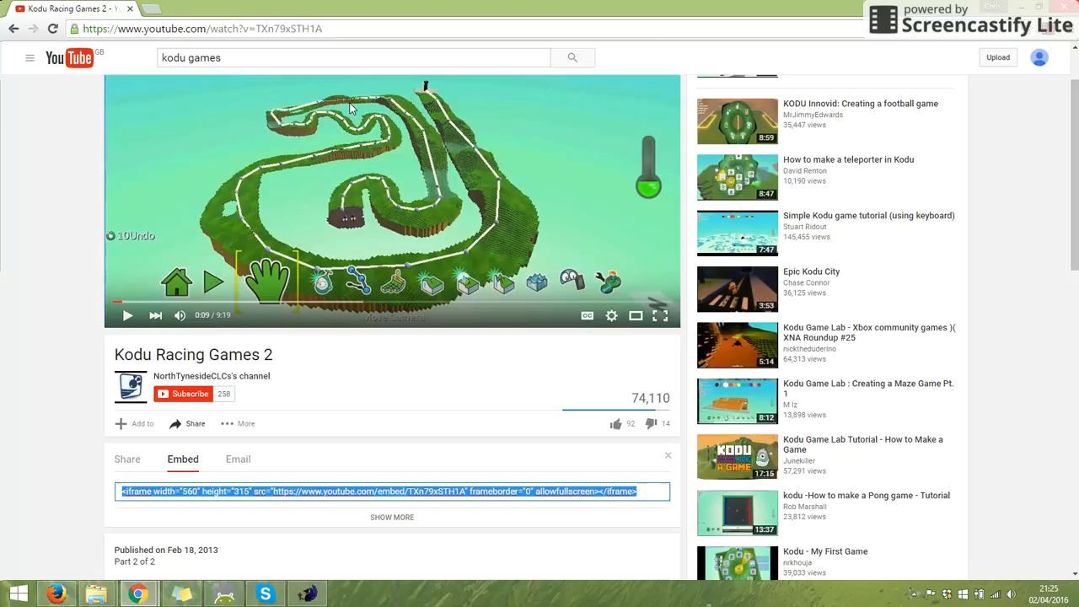
mouse_move(209, 479)
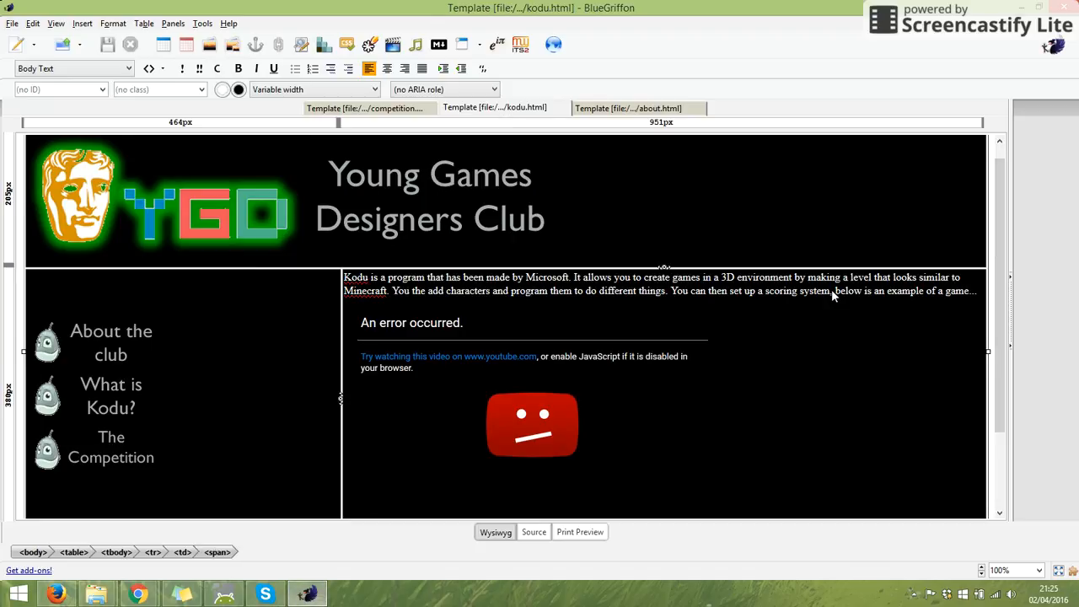
mouse_move(526, 519)
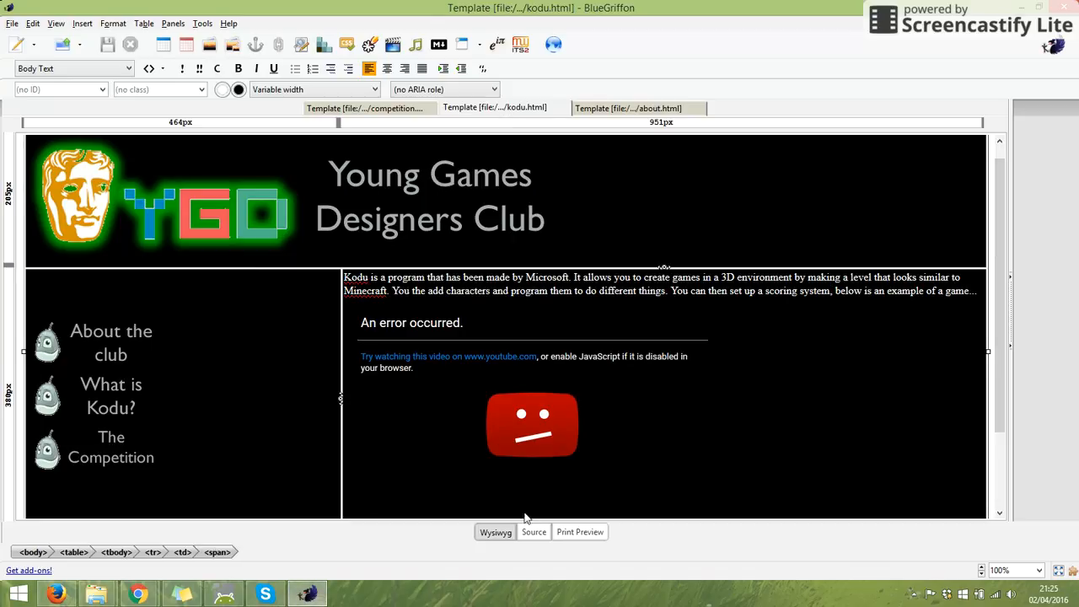
left_click(533, 532)
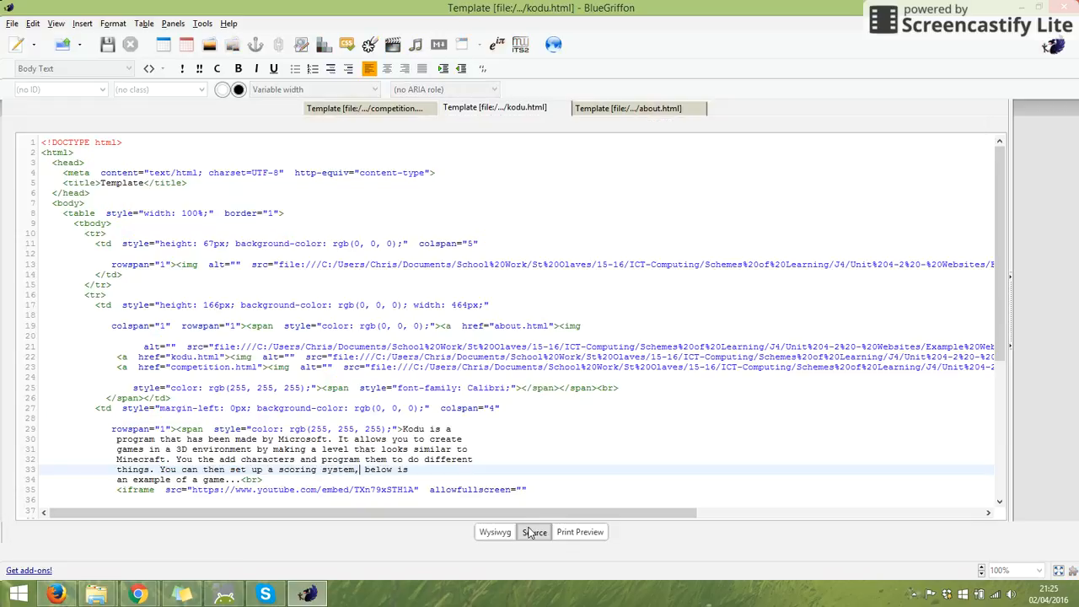
mouse_move(34, 23)
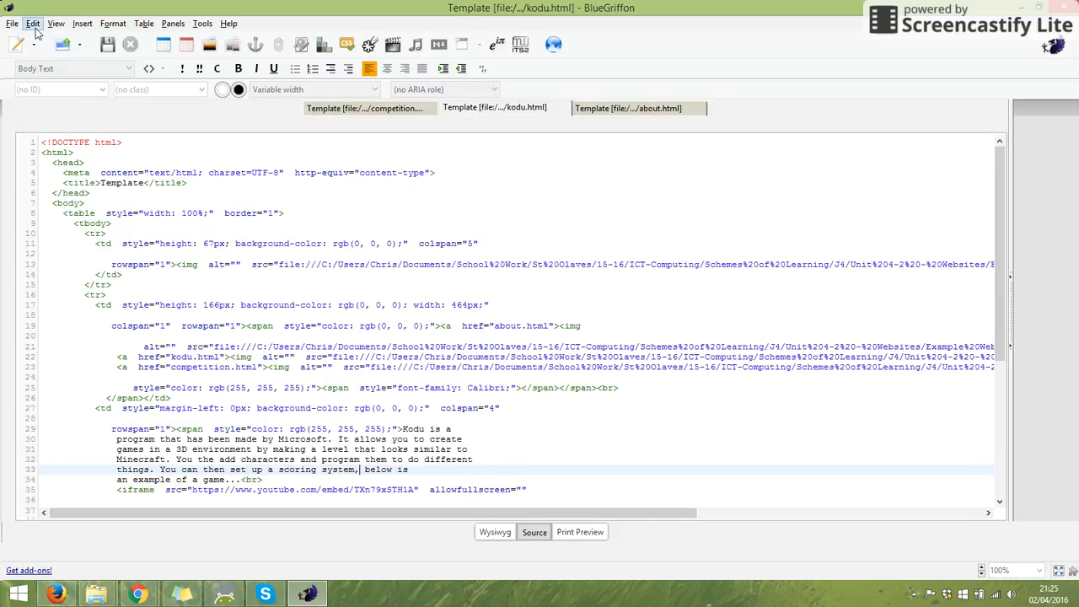
mouse_move(202, 7)
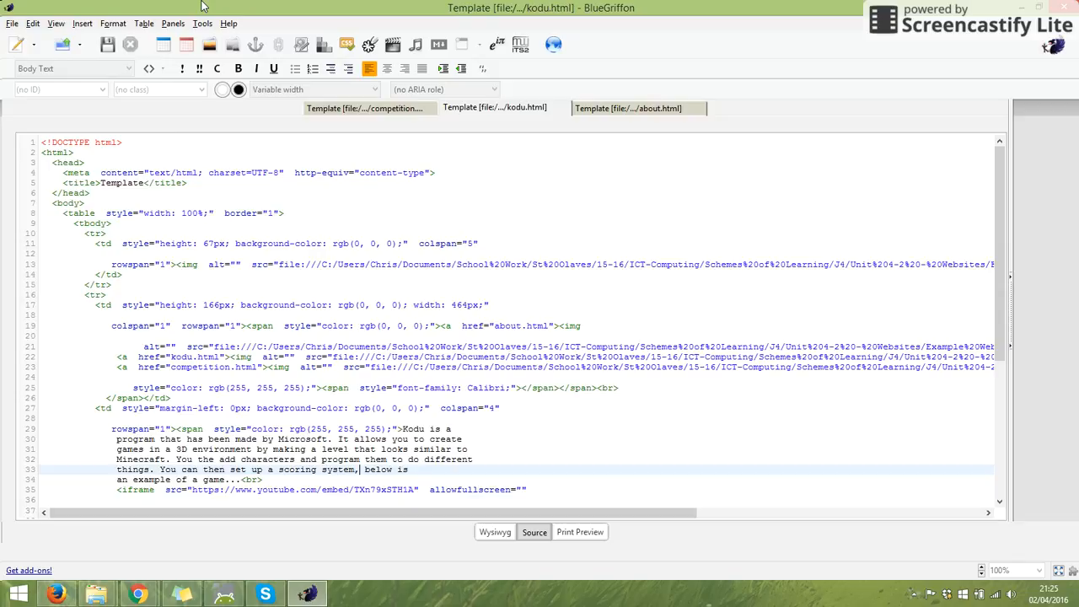
mouse_move(434, 477)
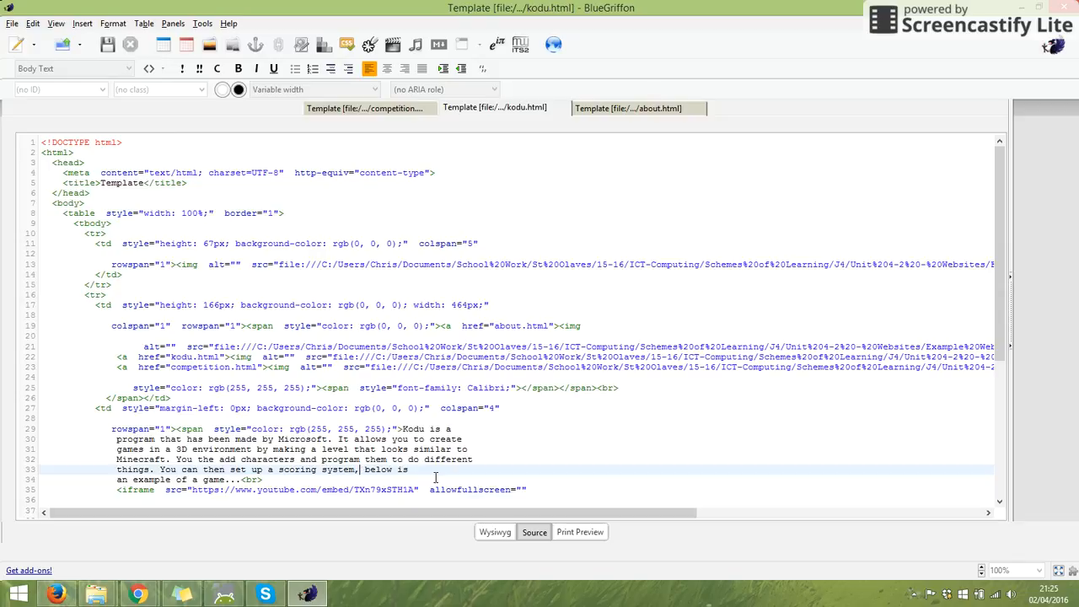
left_click(495, 532)
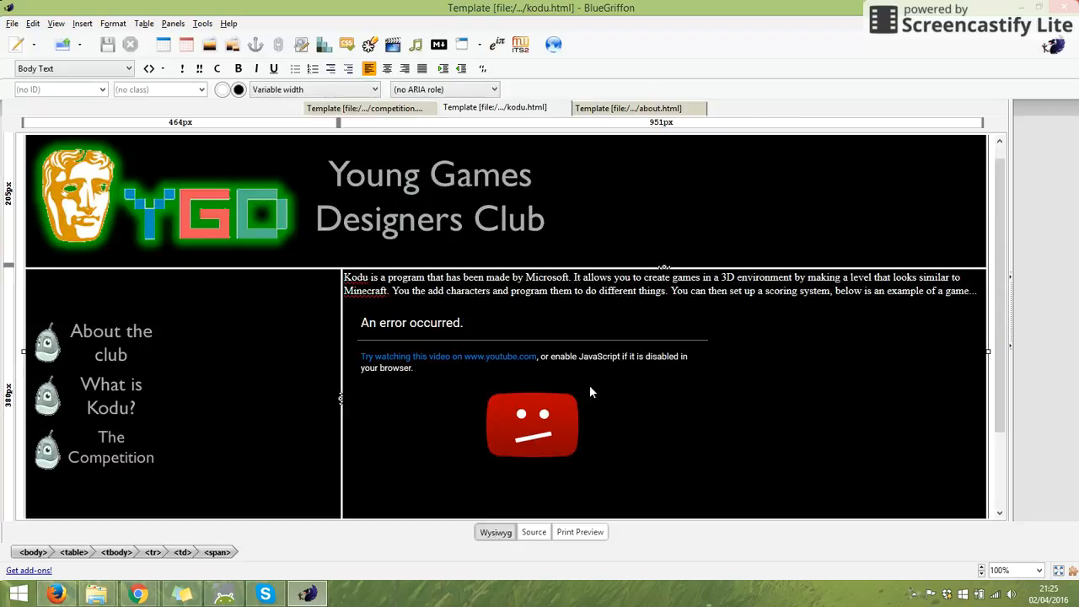
mouse_move(478, 438)
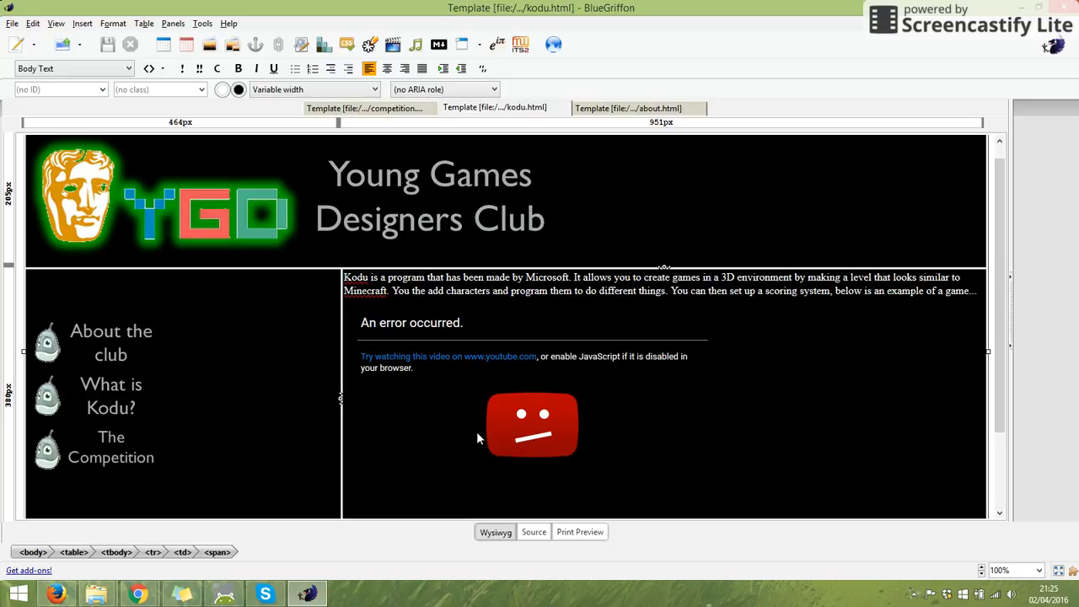